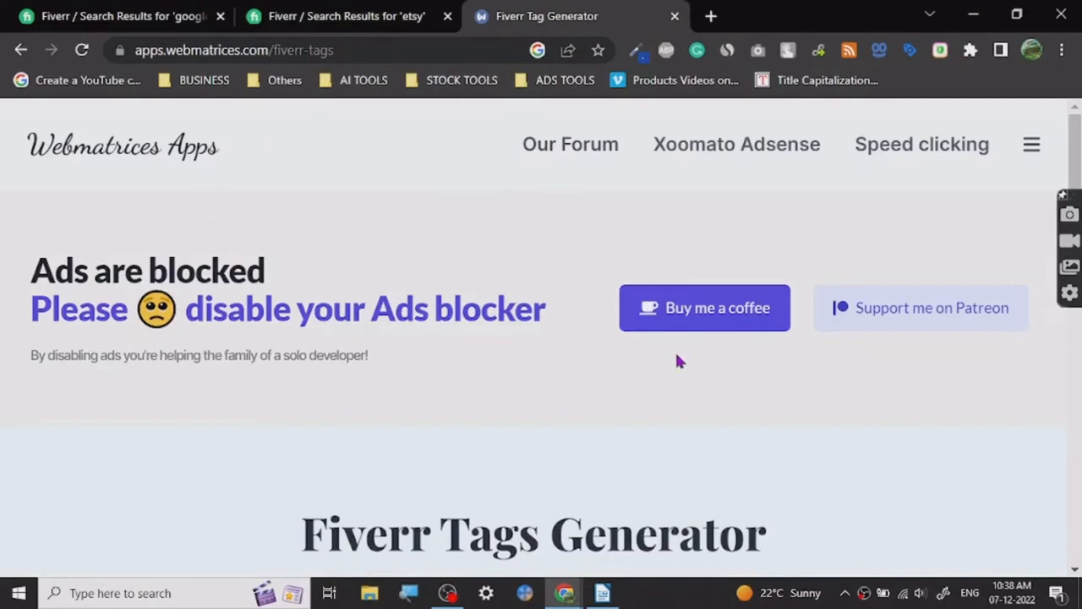
Scroll past the empty tag search box and switch to Fiverr's search results for etsy.
{"action": "scroll", "scroll_direction": "down", "scroll_amount": 3}
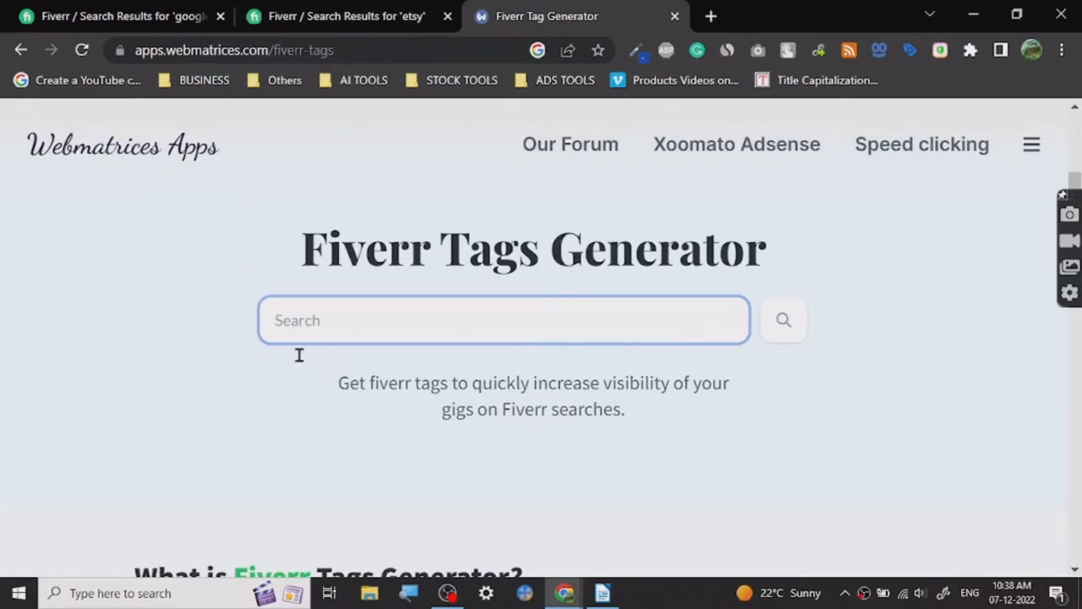
{"action": "left_click", "coordinate": [345, 16]}
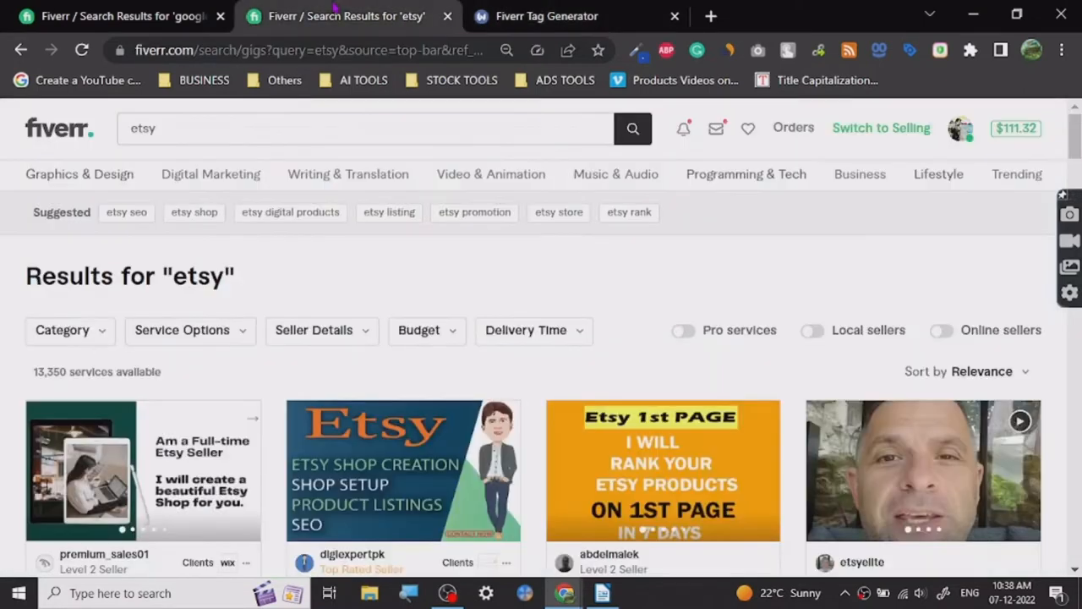
{"action": "mouse_move", "coordinate": [457, 308]}
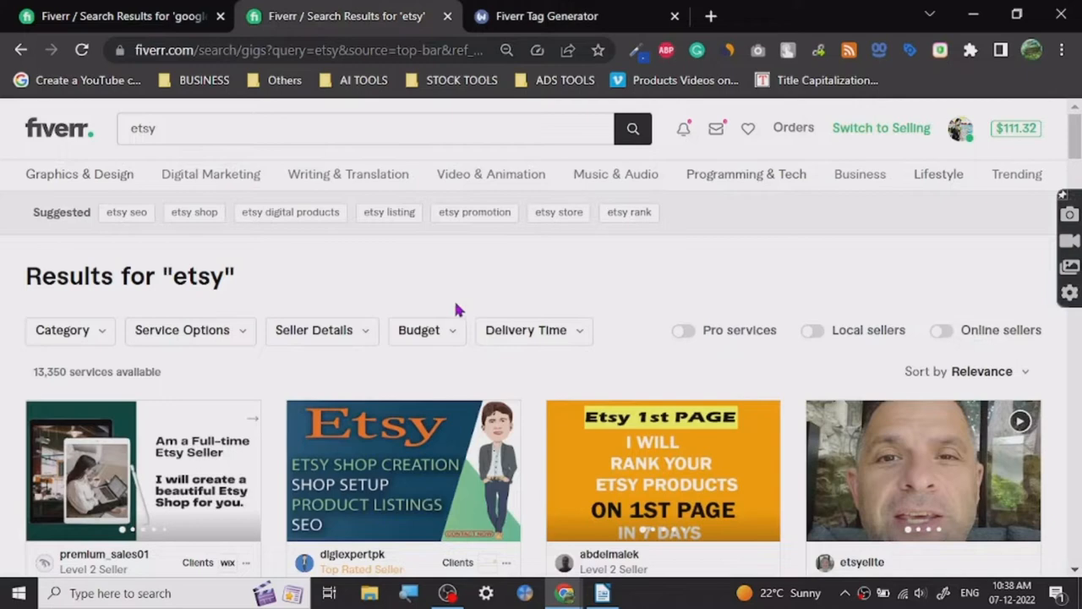
{"action": "mouse_move", "coordinate": [15, 254]}
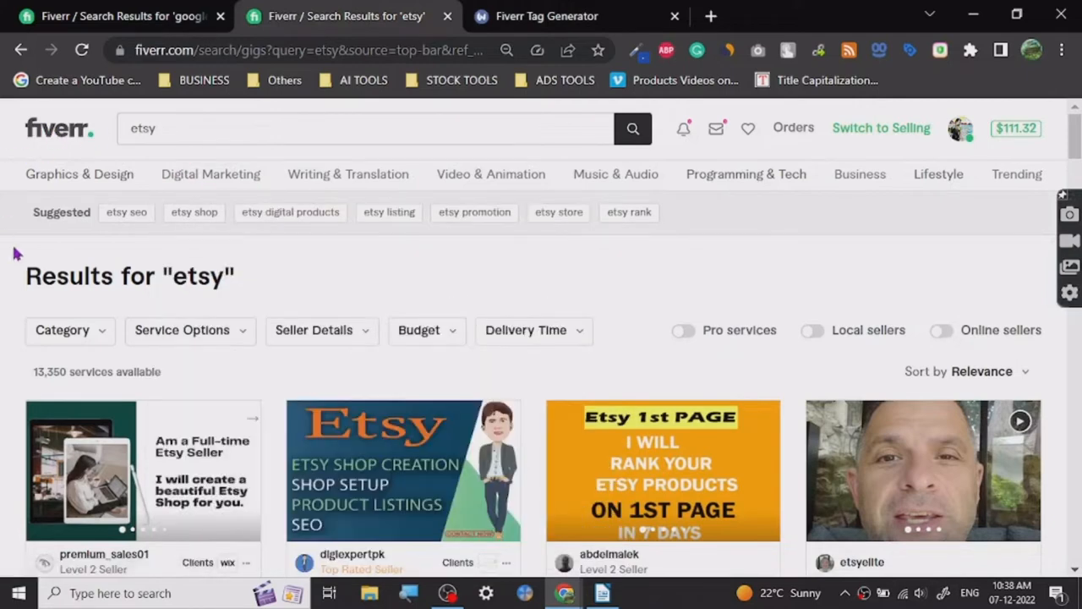
{"action": "mouse_move", "coordinate": [630, 296]}
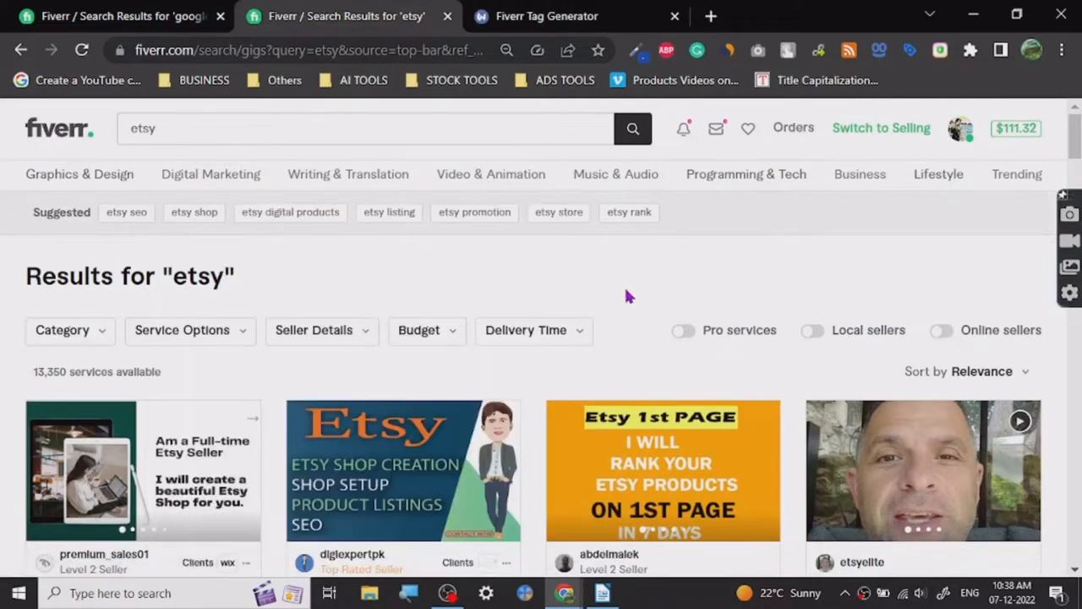
{"action": "mouse_move", "coordinate": [816, 295]}
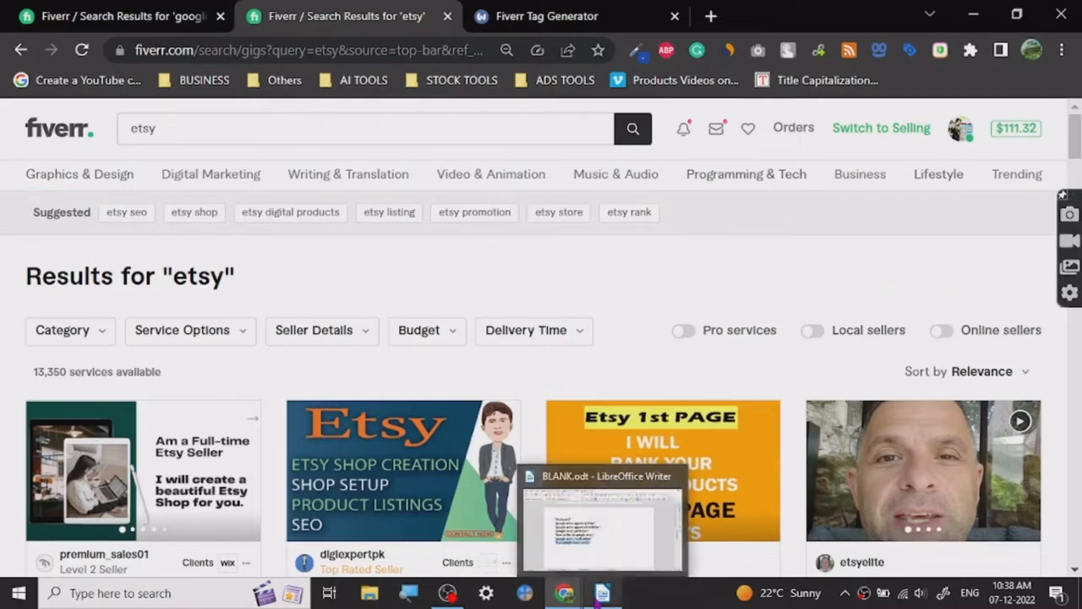
Bring up BLANK.odt and write the heading 'FIVERR IS A FREELANCE WEBSITE -'.
{"action": "left_click", "coordinate": [602, 476]}
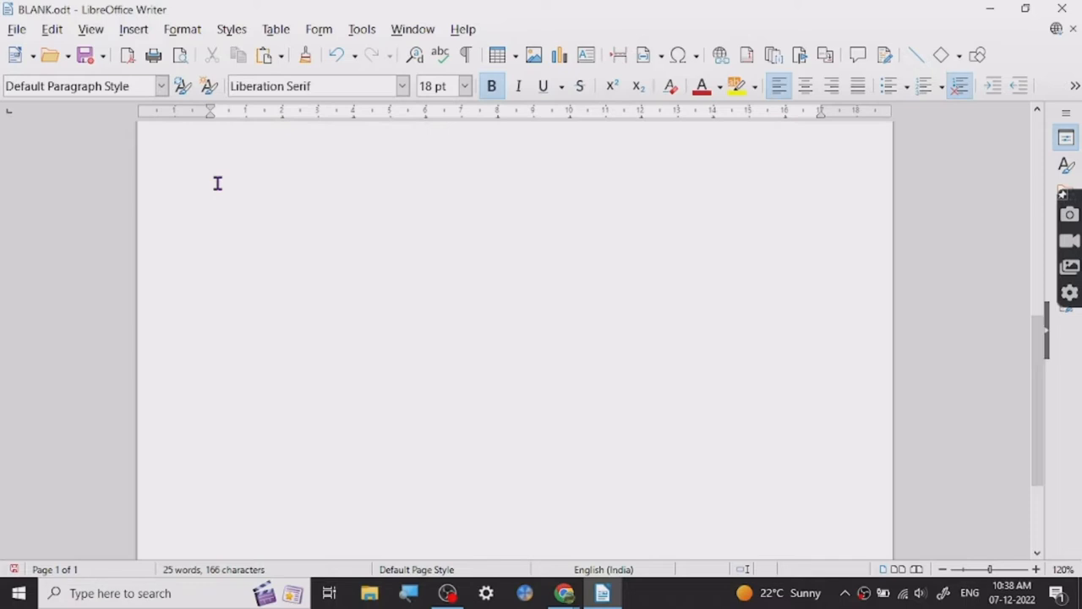
{"action": "type", "text": "FIVERR IS A FR"}
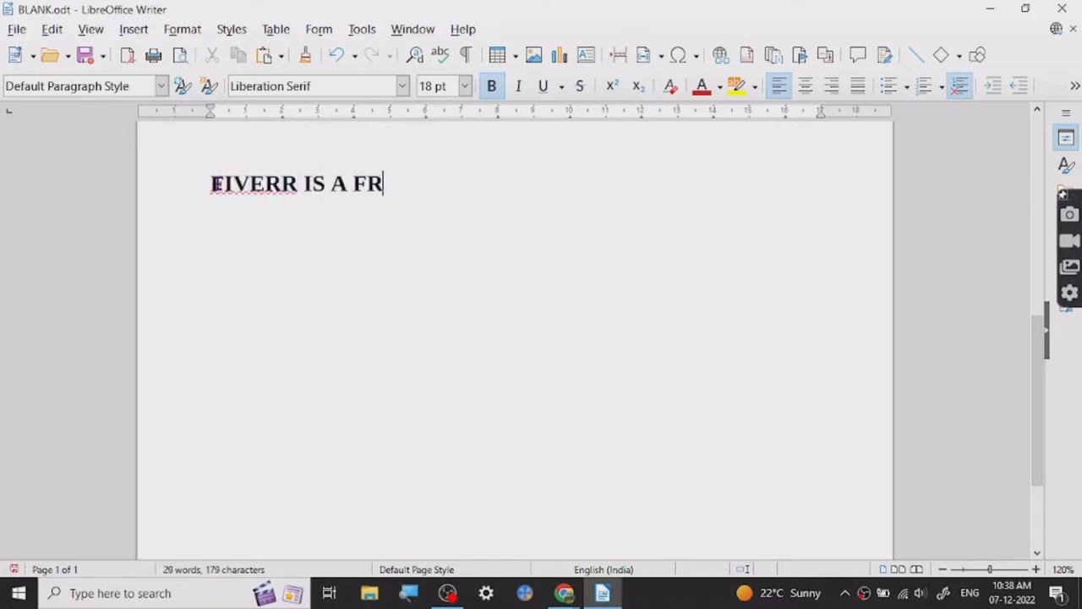
{"action": "type", "text": "EELANCE"}
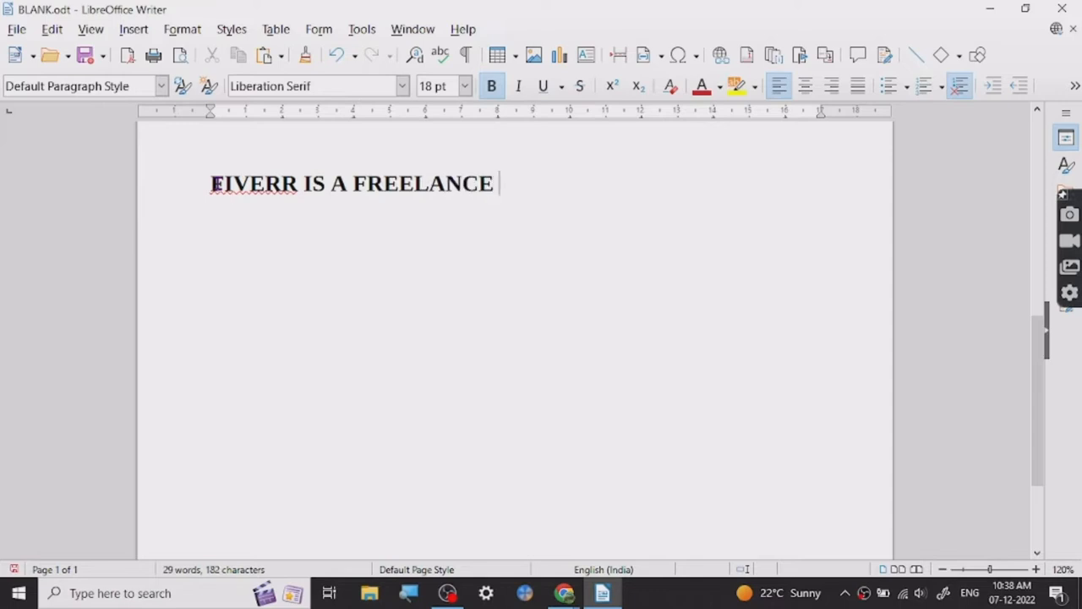
{"action": "type", "text": "WEBSIT"}
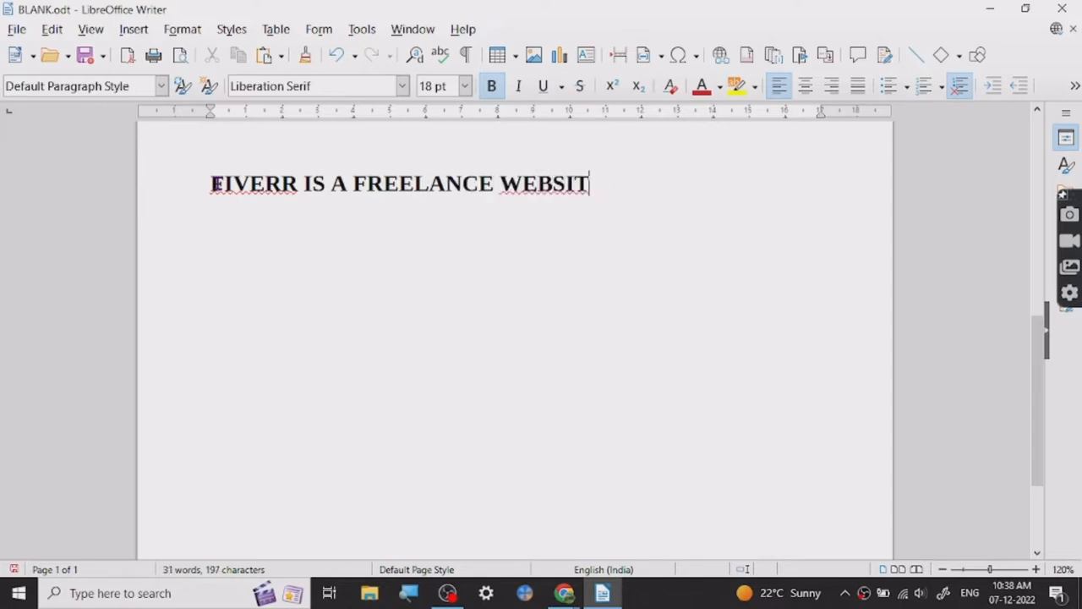
{"action": "type", "text": "E -"}
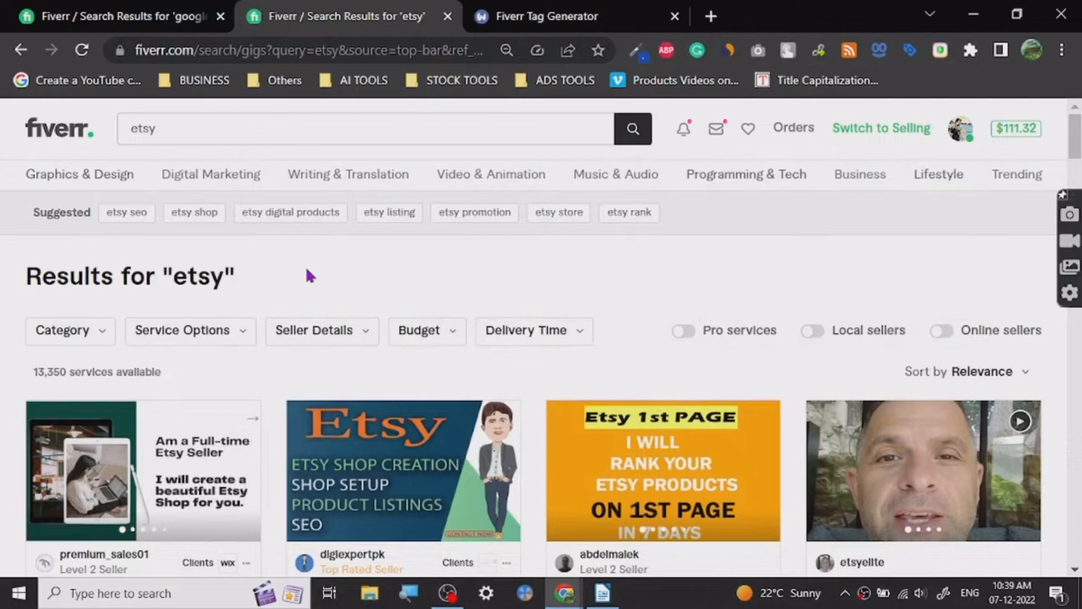
{"action": "mouse_move", "coordinate": [474, 288]}
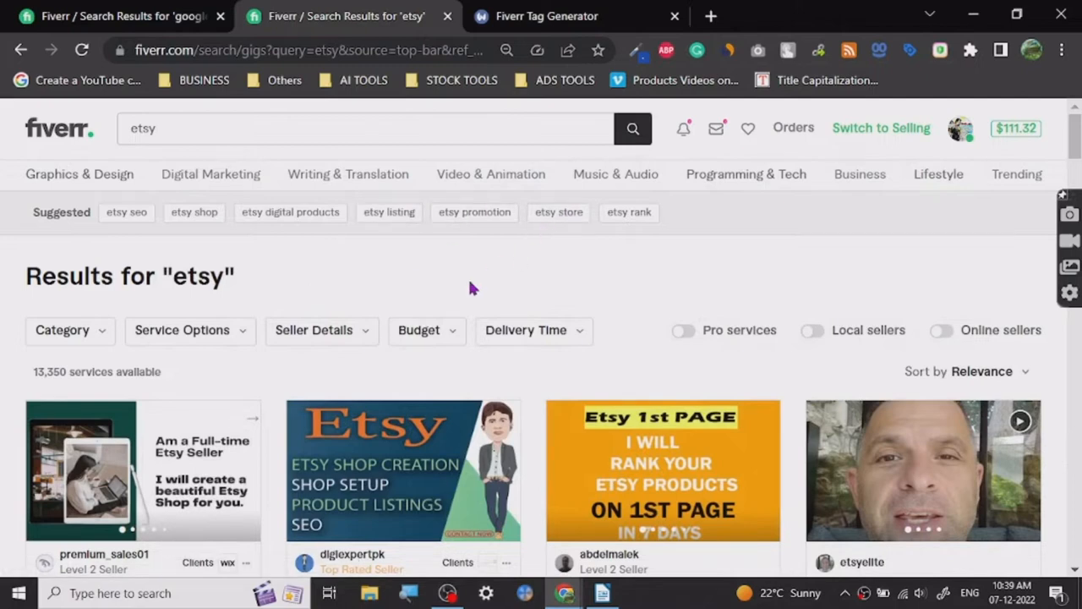
{"action": "mouse_move", "coordinate": [497, 253]}
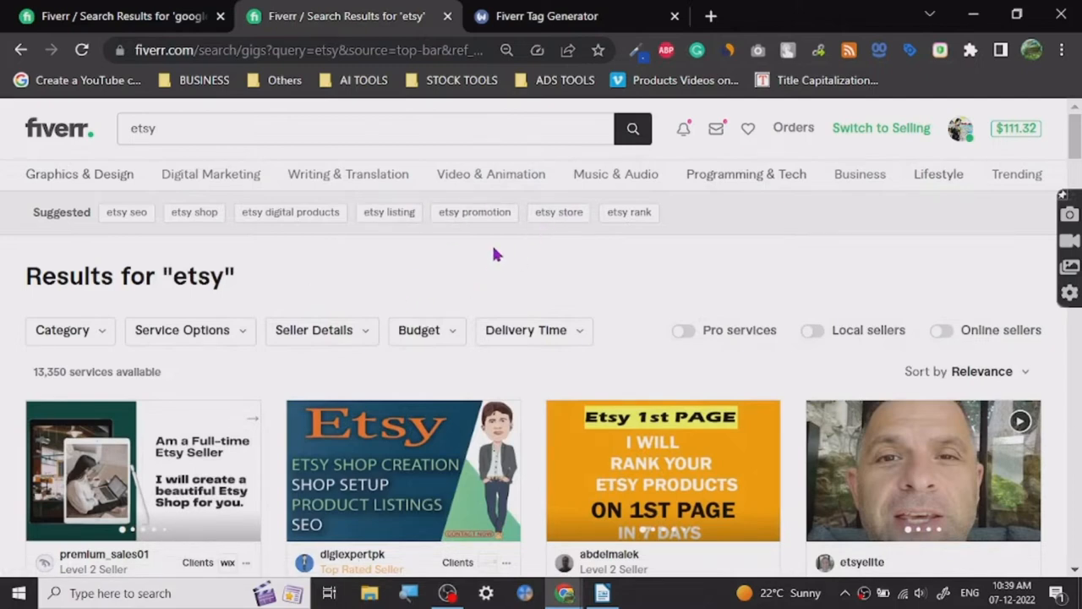
Switch from the etsy results to the Fiverr Tags Generator page.
{"action": "left_click", "coordinate": [547, 16]}
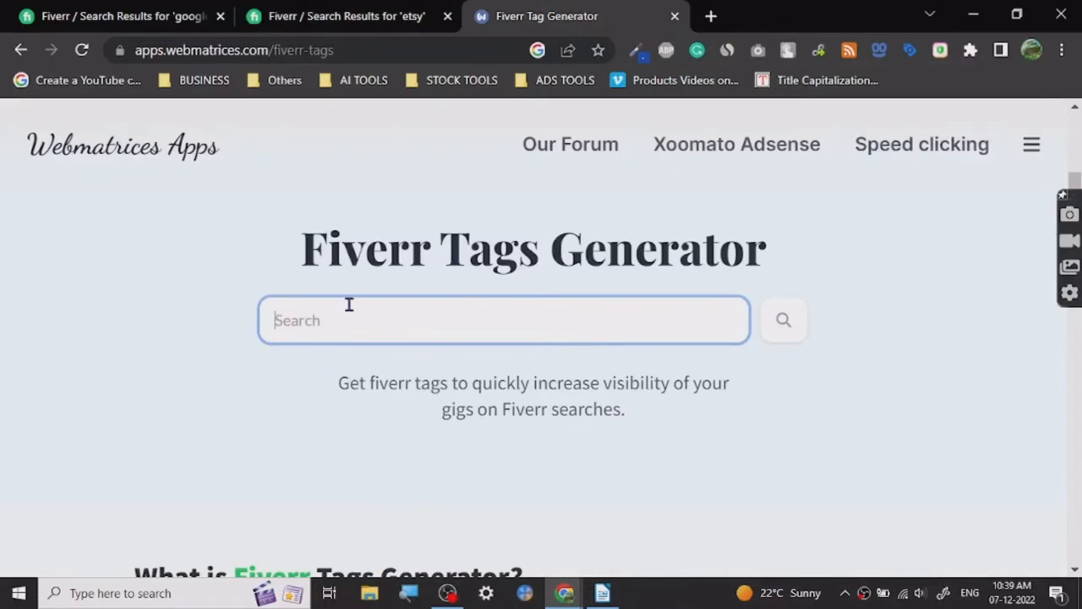
{"action": "mouse_move", "coordinate": [221, 336]}
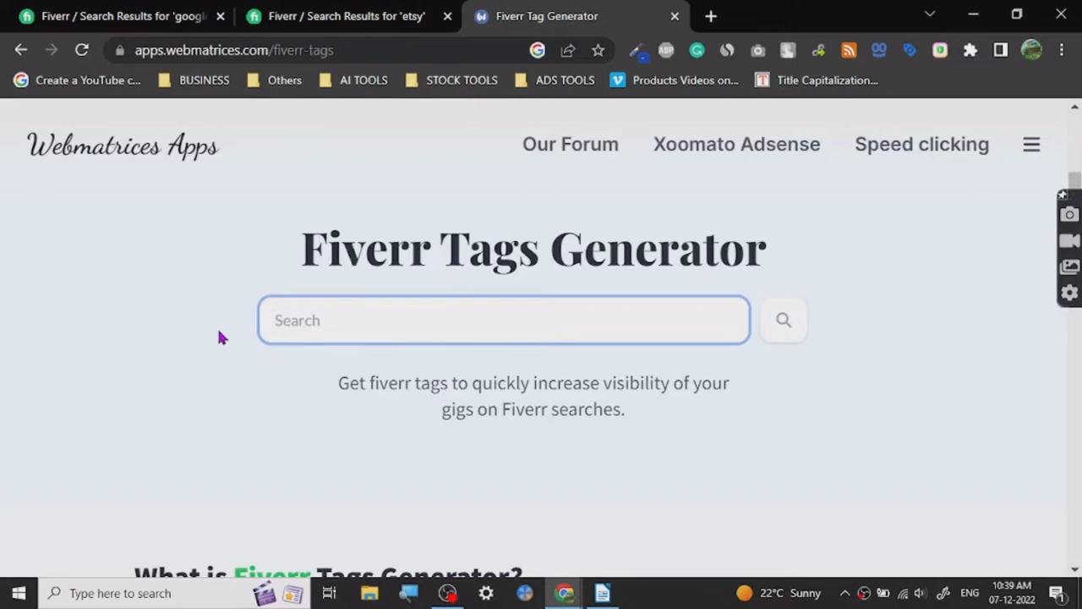
Search the tags generator for 'KEYWORD RESEARCH' suggestions.
{"action": "type", "text": "KEY"}
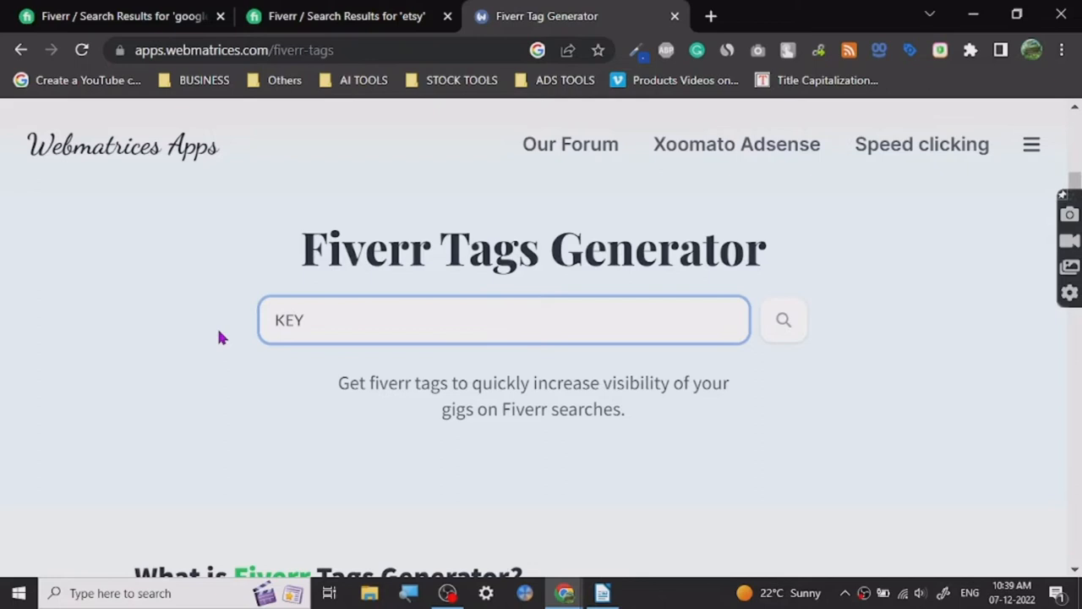
{"action": "type", "text": "WORD"}
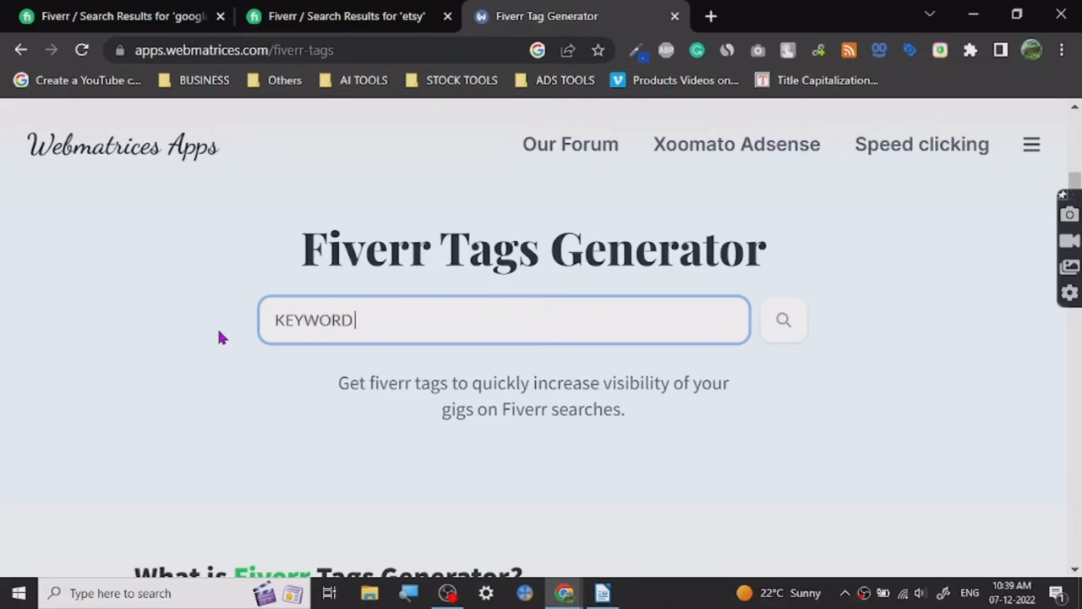
{"action": "type", "text": "RESEARCH"}
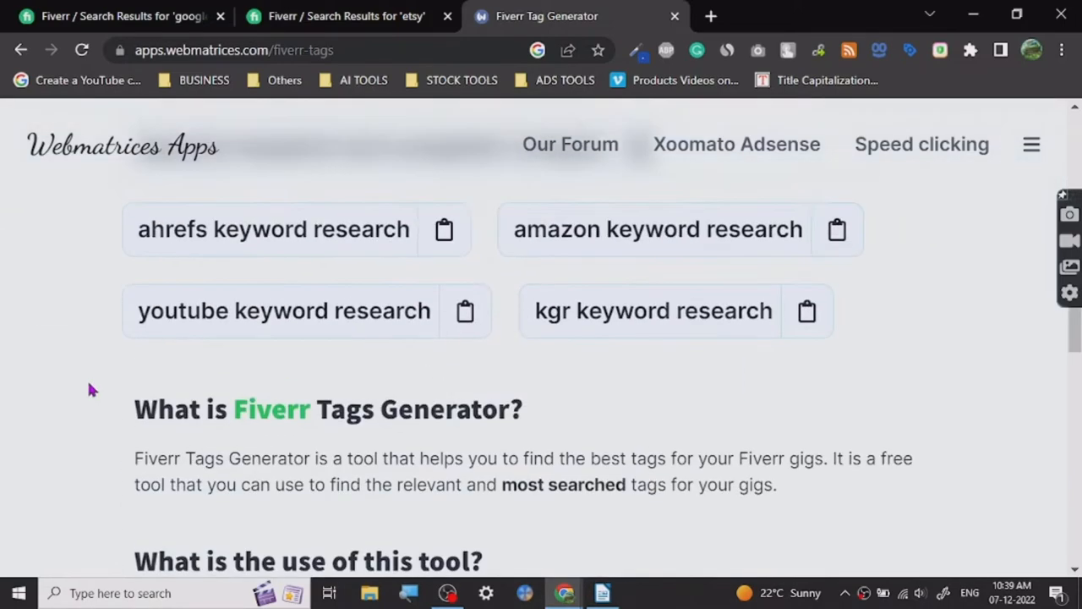
{"action": "scroll", "scroll_direction": "down", "scroll_amount": 3}
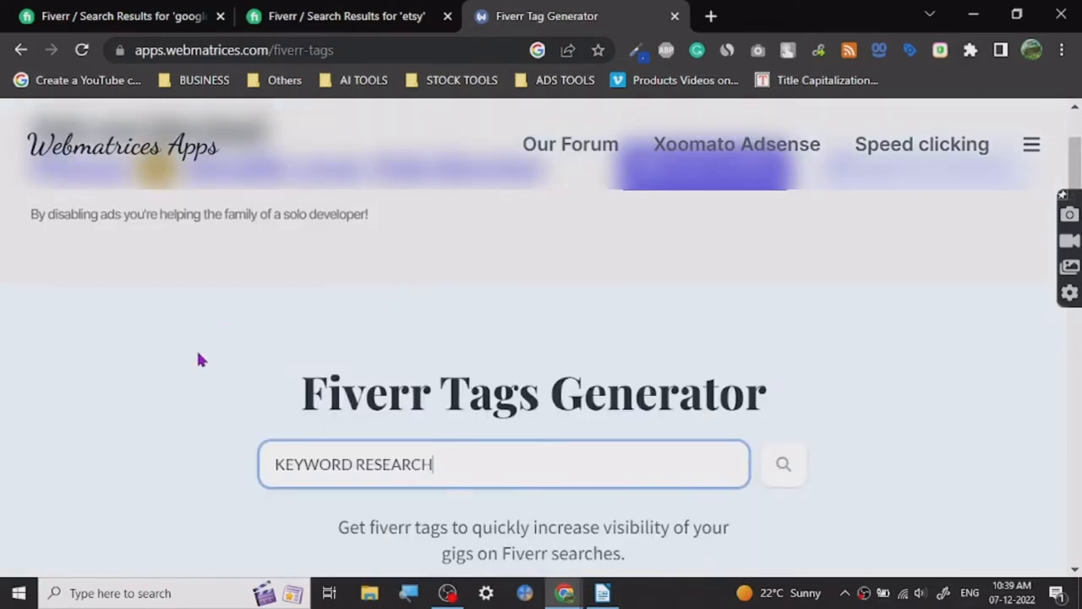
{"action": "left_click", "coordinate": [783, 463]}
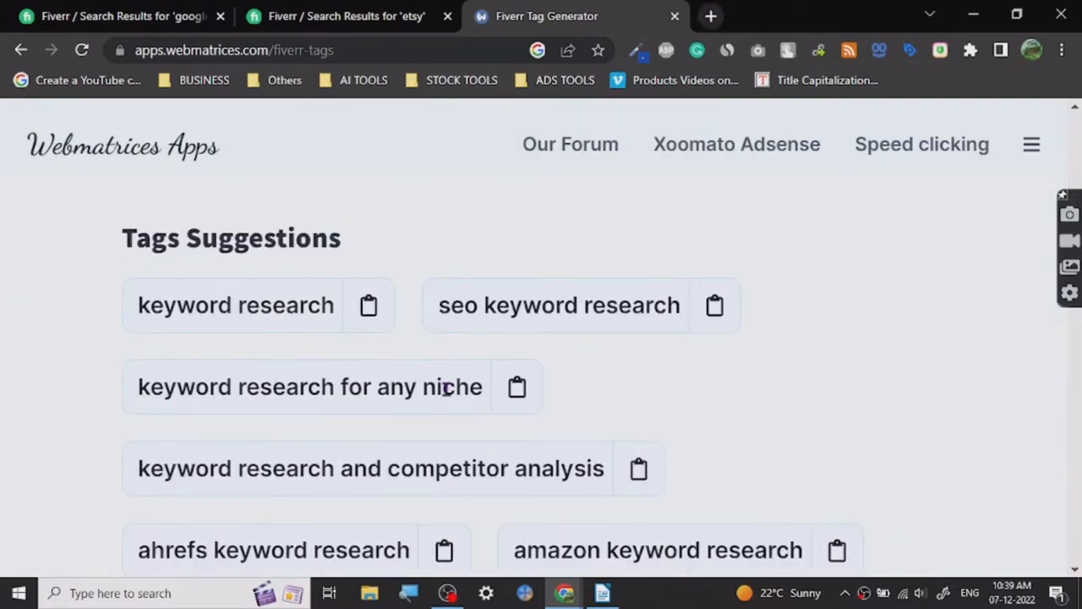
{"action": "mouse_move", "coordinate": [503, 277]}
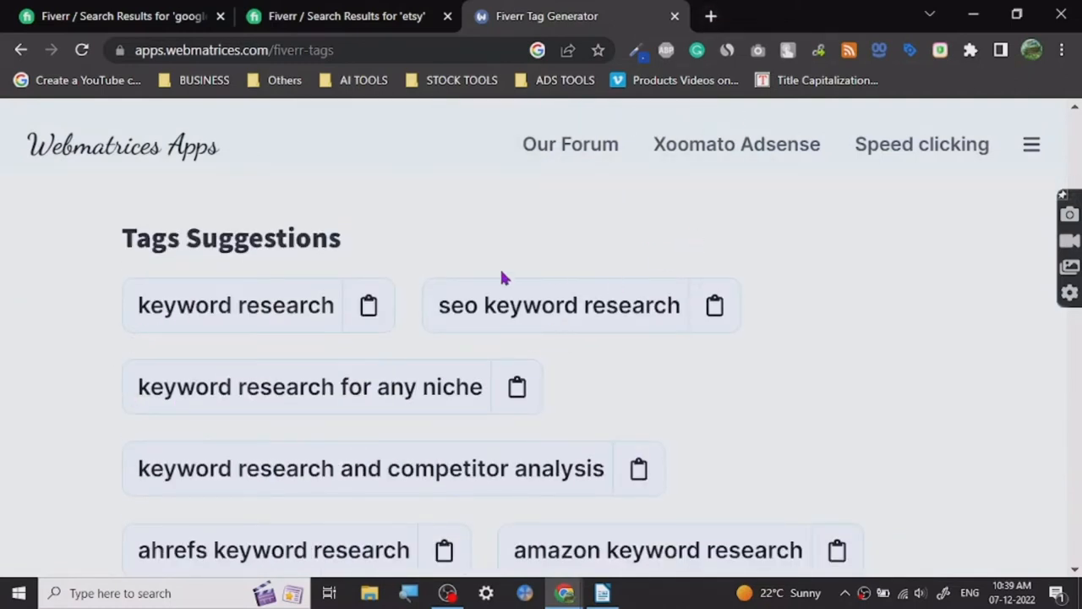
{"action": "mouse_move", "coordinate": [639, 191]}
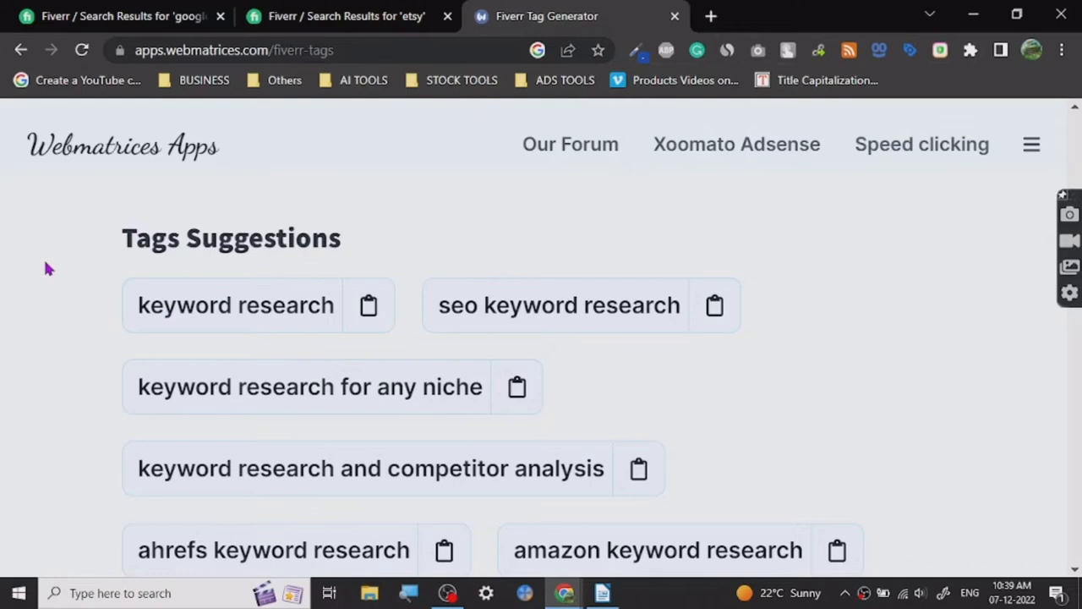
{"action": "mouse_move", "coordinate": [159, 289]}
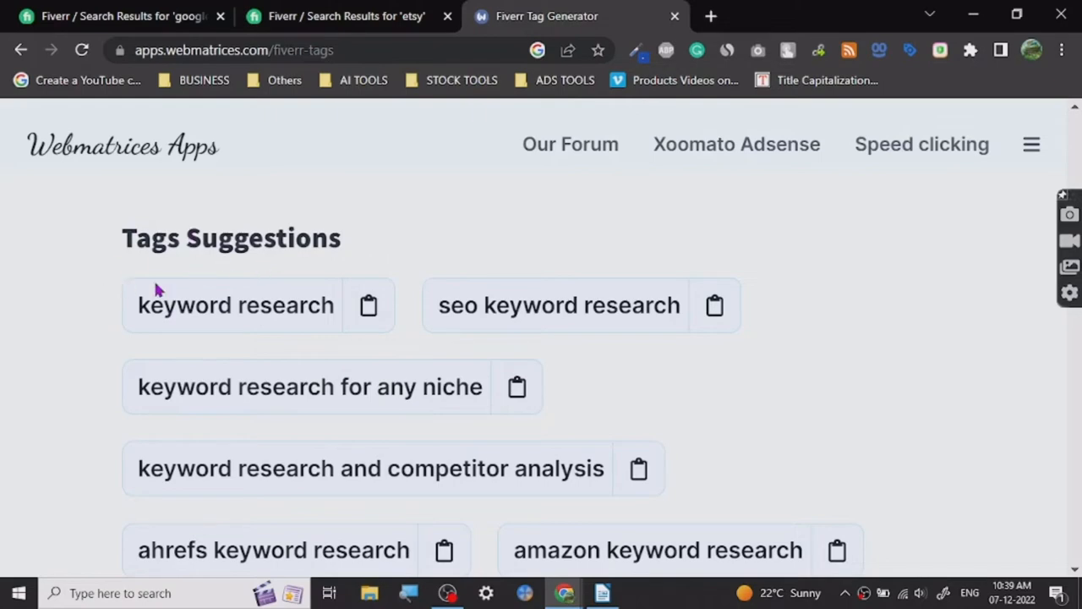
{"action": "mouse_move", "coordinate": [244, 272]}
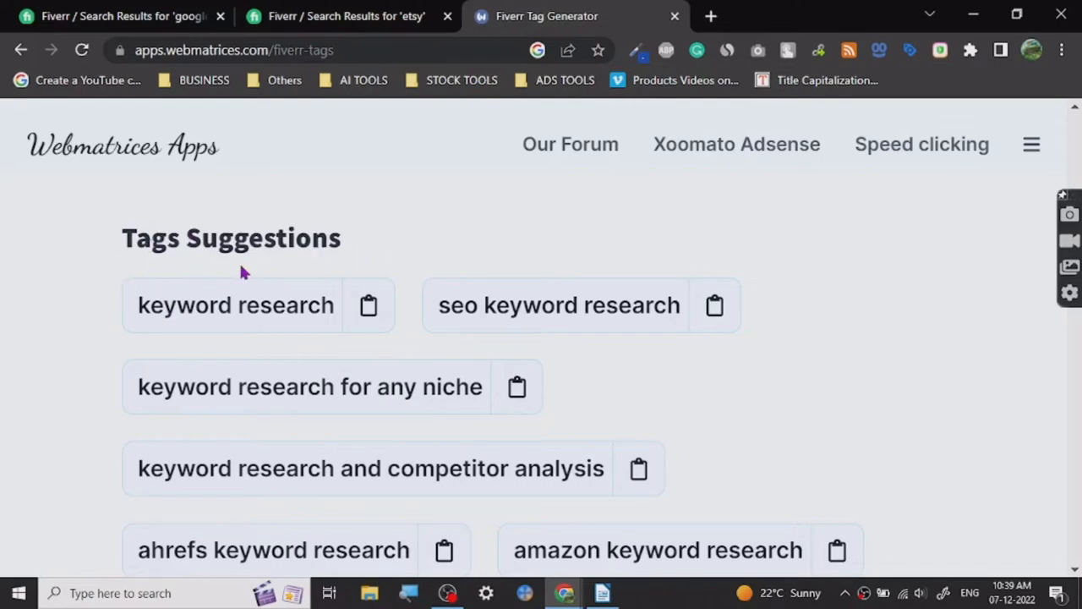
Review the keyword-research tag suggestions, then return to the Fiverr etsy results.
{"action": "scroll", "scroll_direction": "down", "scroll_amount": 3}
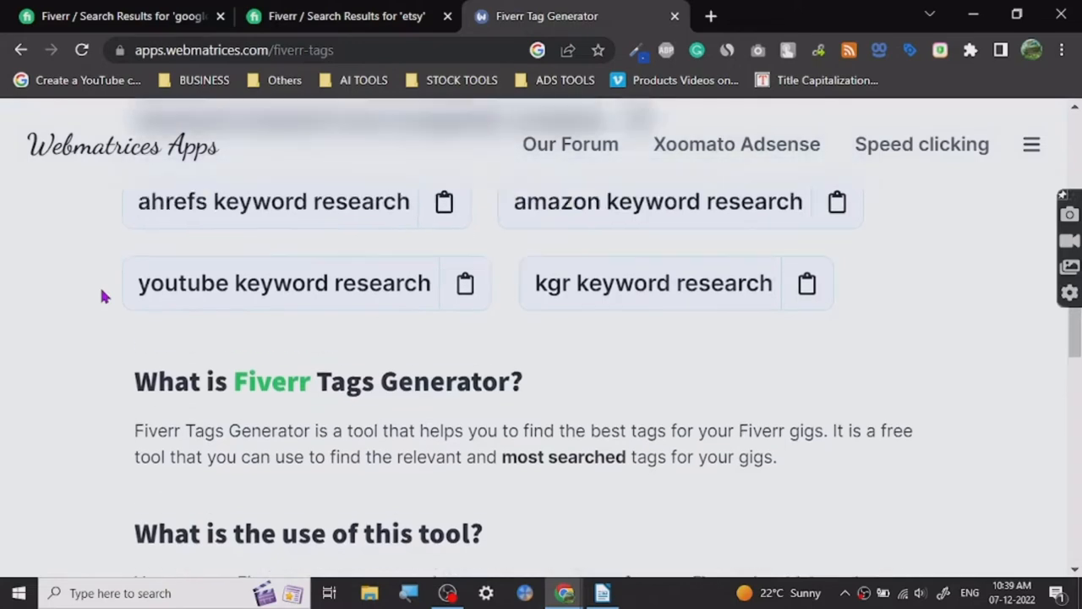
{"action": "scroll", "scroll_direction": "up", "scroll_amount": 3}
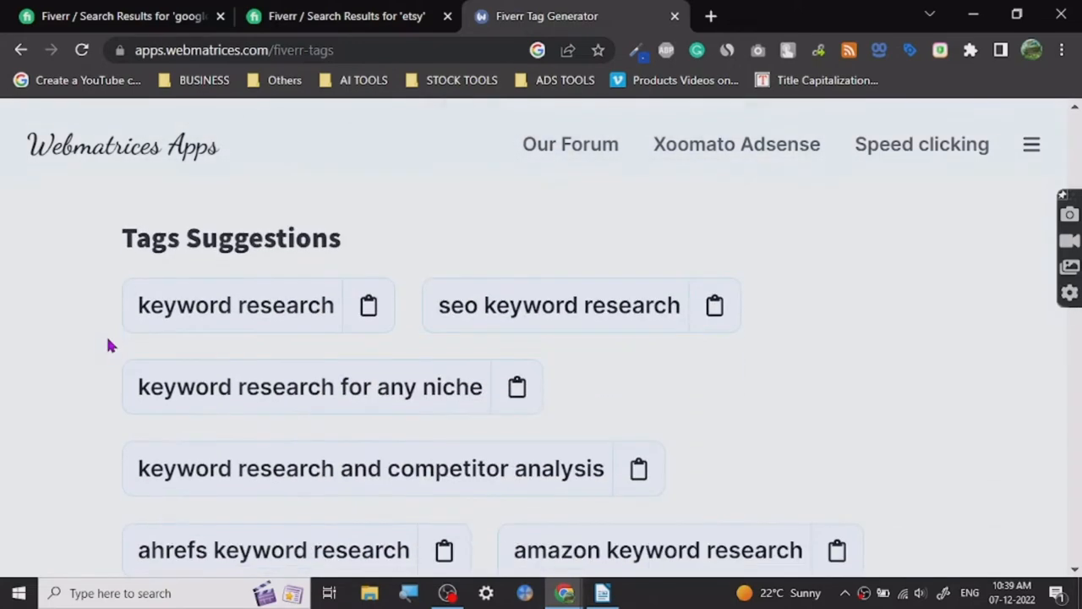
{"action": "left_click", "coordinate": [345, 16]}
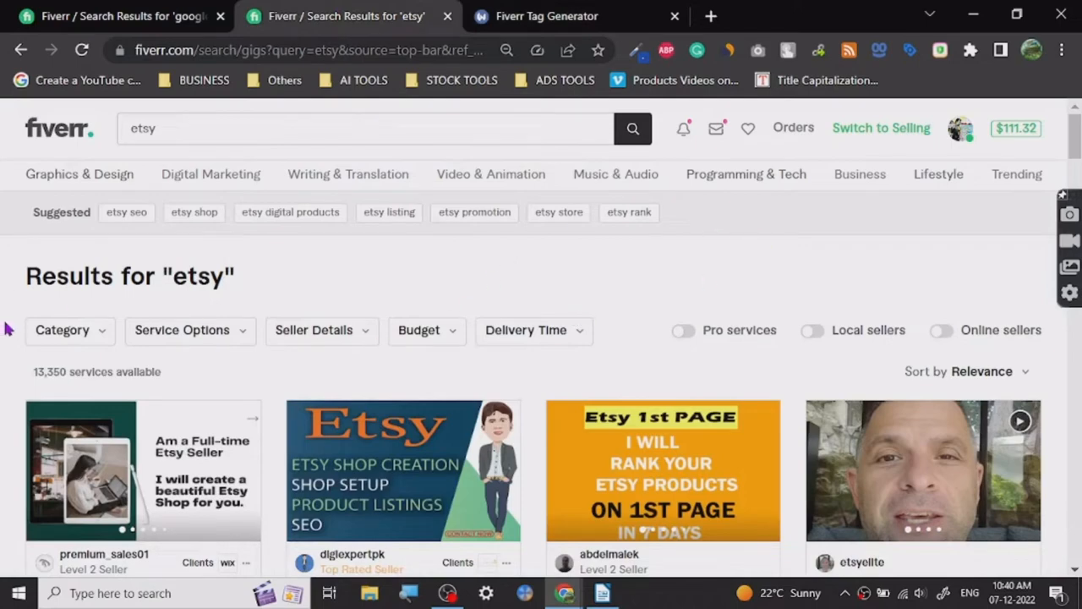
{"action": "mouse_move", "coordinate": [224, 262]}
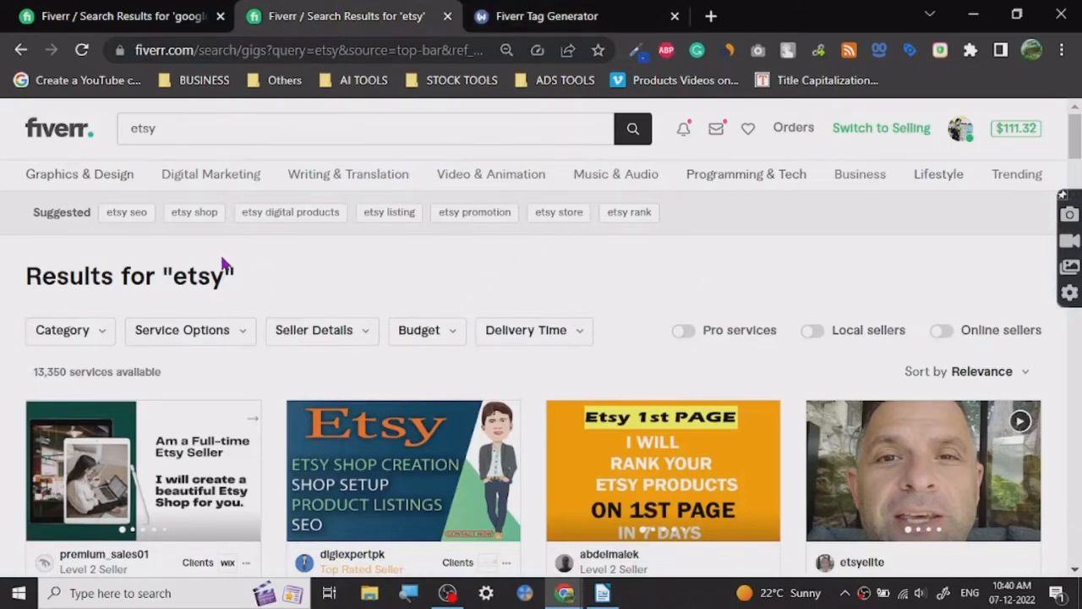
{"action": "mouse_move", "coordinate": [622, 332]}
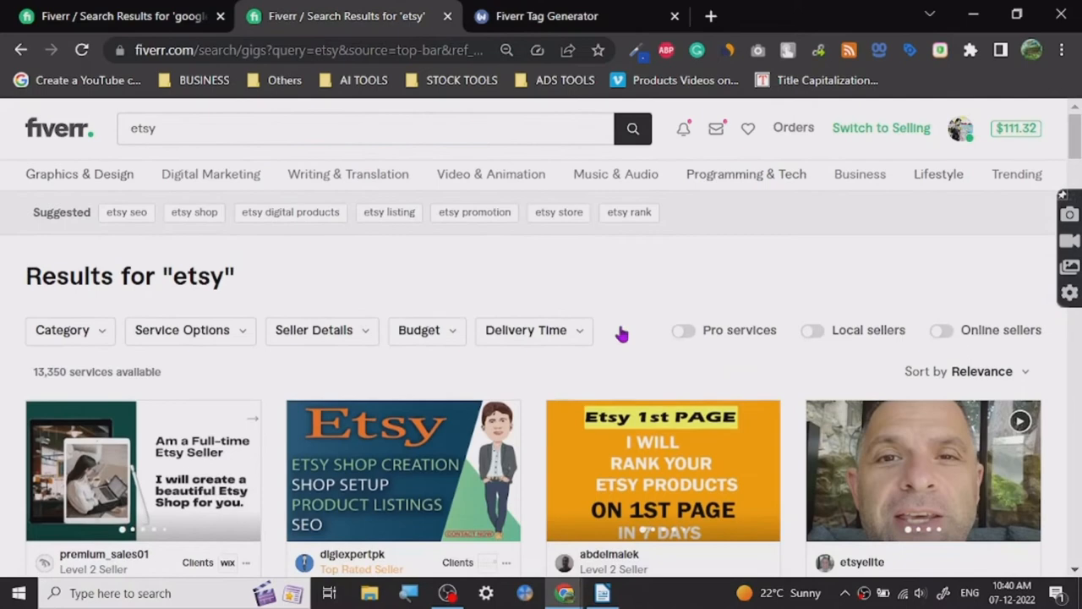
{"action": "mouse_move", "coordinate": [520, 295]}
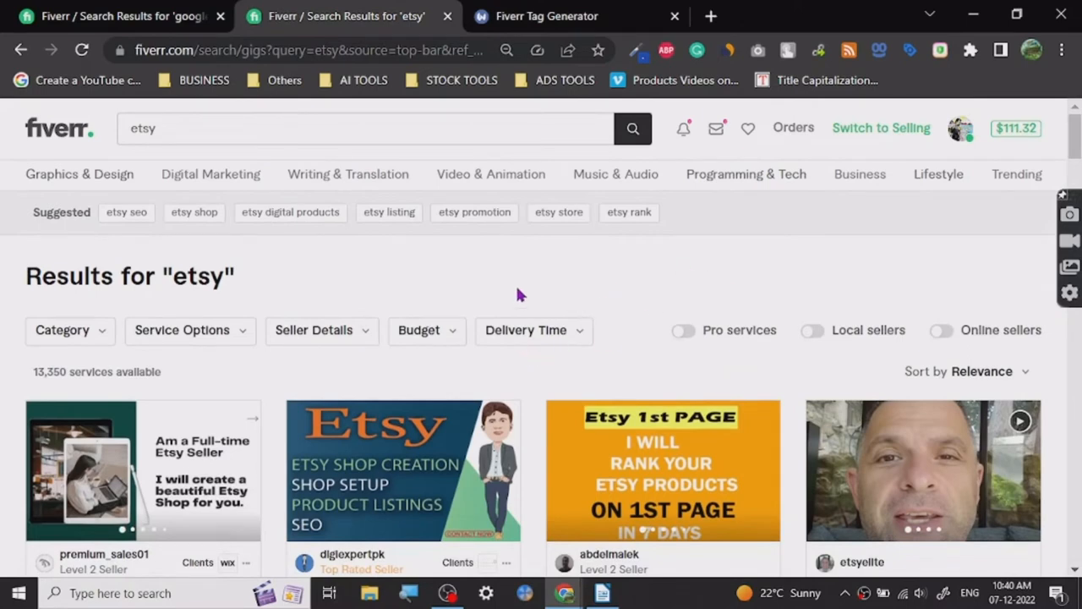
{"action": "mouse_move", "coordinate": [5, 292]}
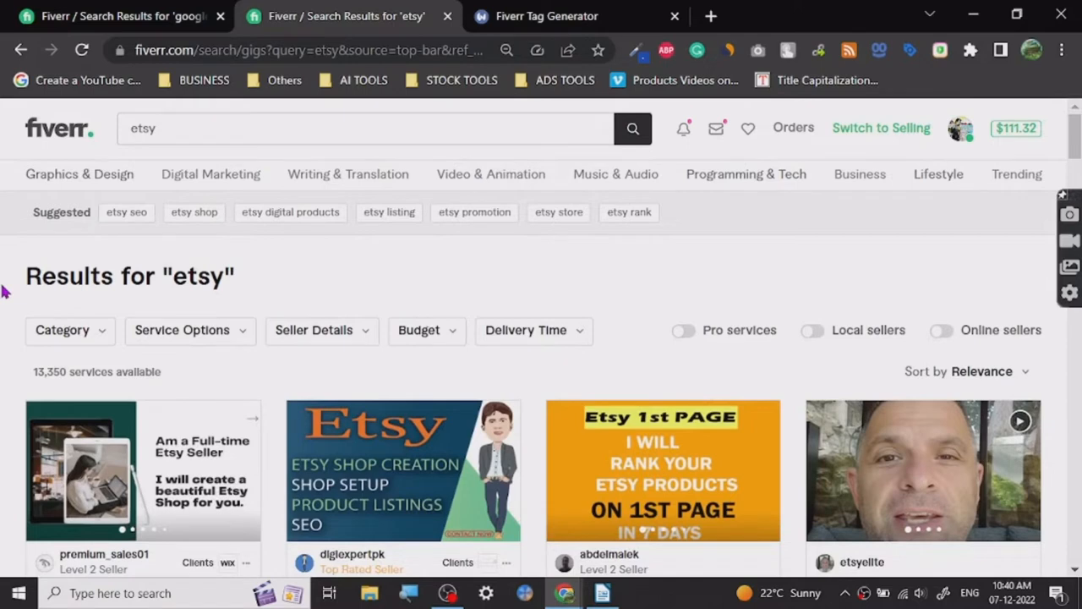
Return to the tag generator and select the 'KEYWORD RESEARCH' term for replacement.
{"action": "left_click", "coordinate": [546, 16]}
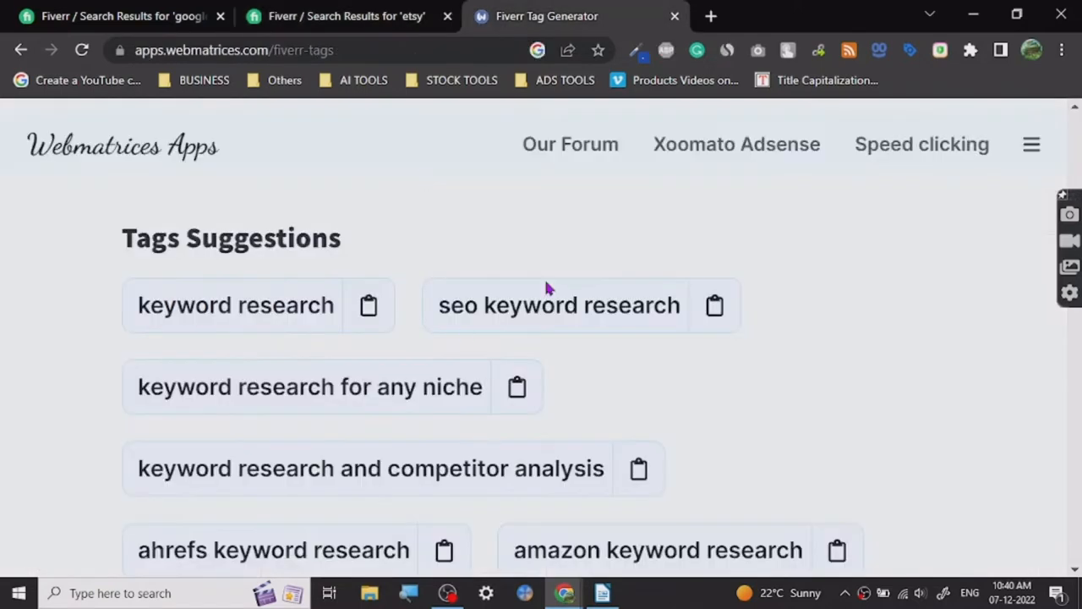
{"action": "scroll", "scroll_direction": "up", "scroll_amount": 3}
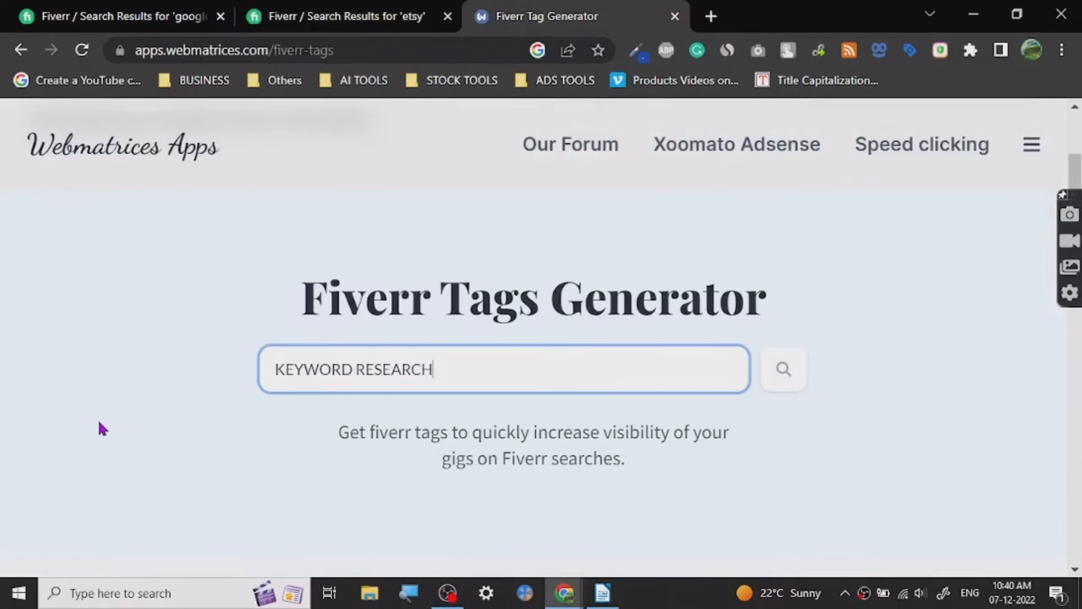
{"action": "left_click", "coordinate": [782, 369]}
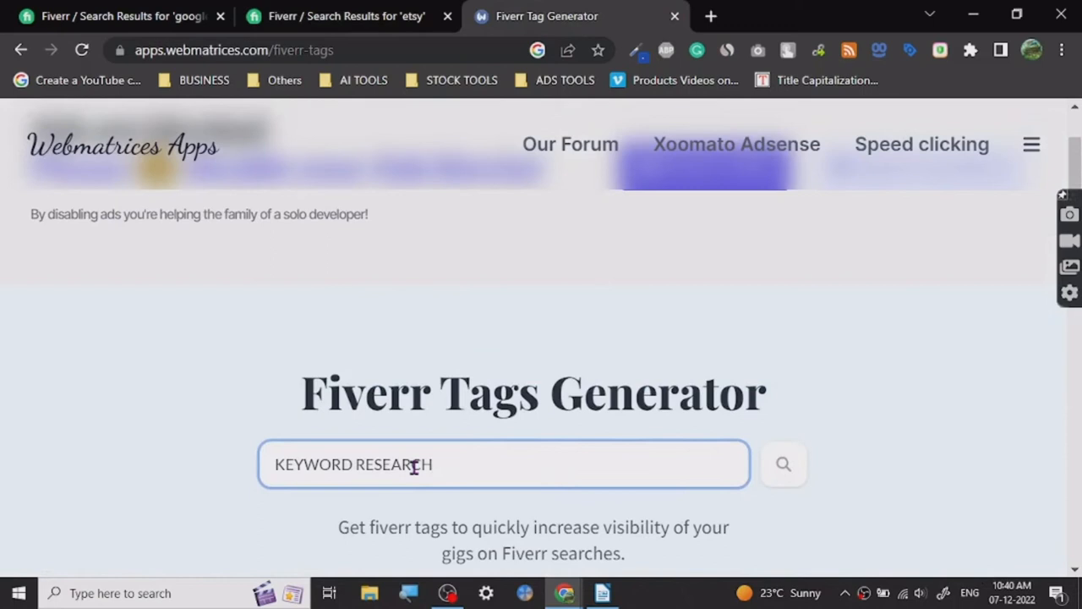
Search the tags generator for 'ETSY RANKING', which returns no tags.
{"action": "type", "text": "ETSY"}
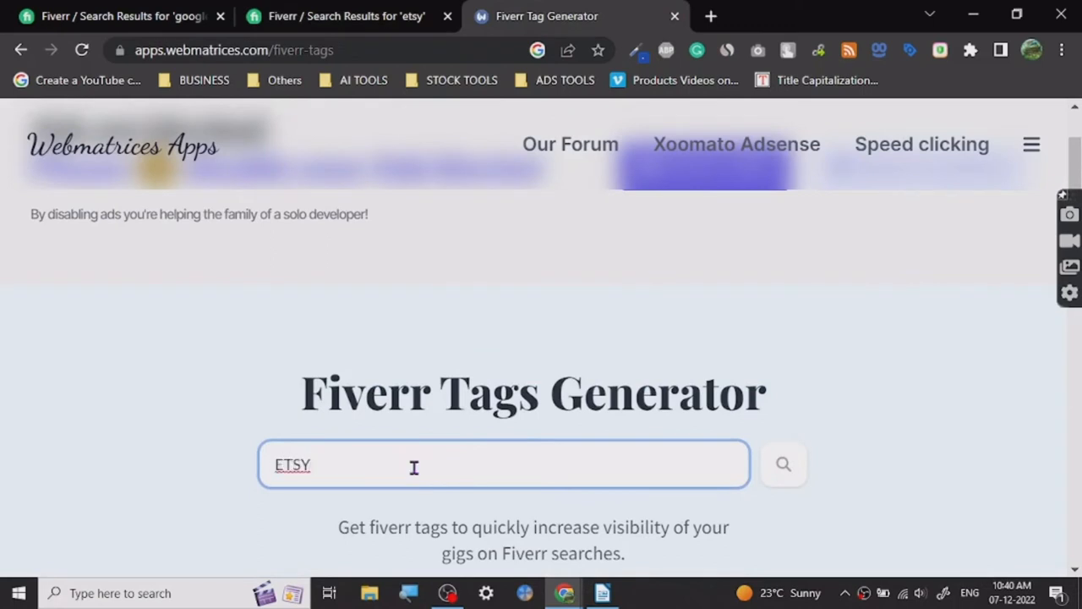
{"action": "type", "text": "RANKIN"}
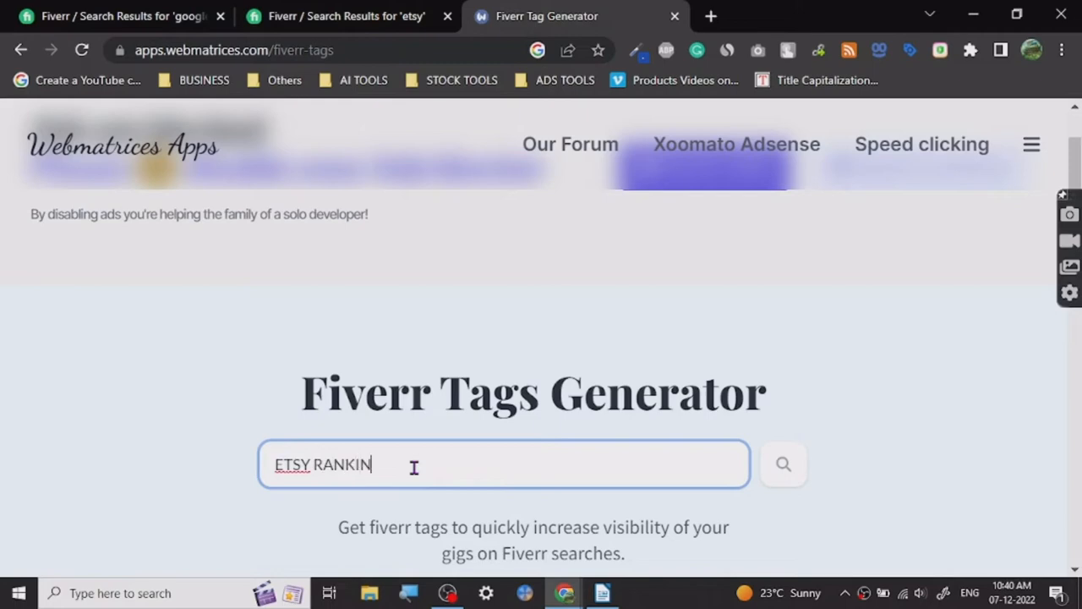
{"action": "type", "text": "G"}
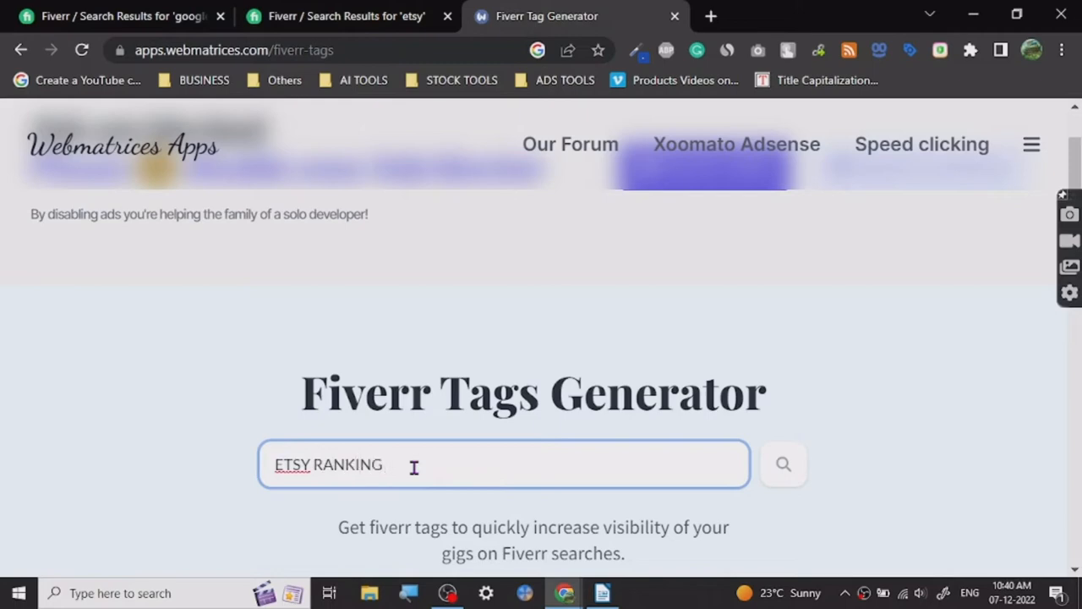
{"action": "left_click", "coordinate": [782, 464]}
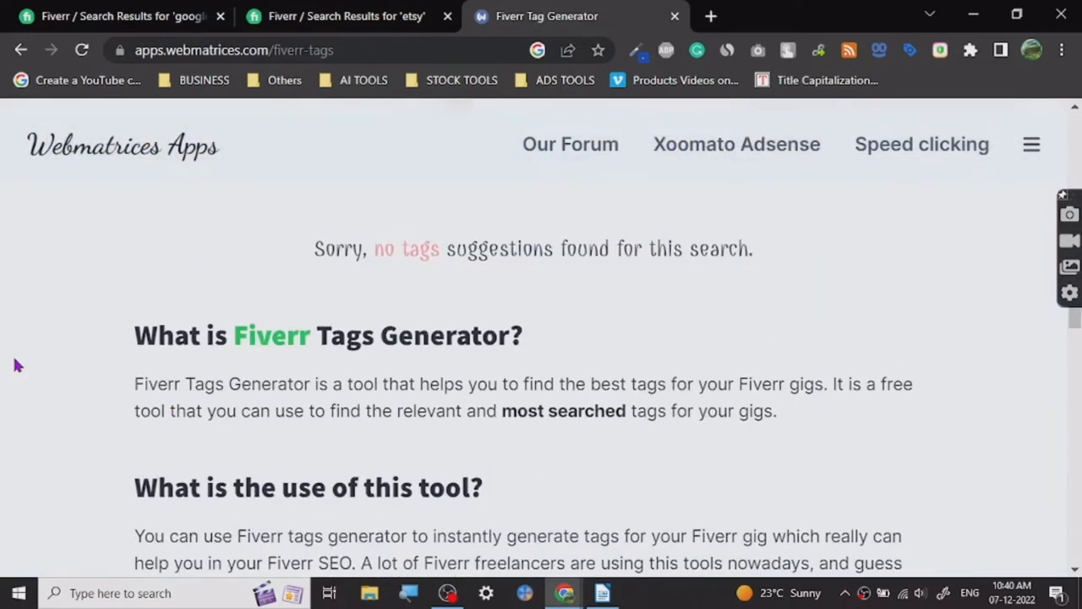
{"action": "type", "text": "ETSY RANKING"}
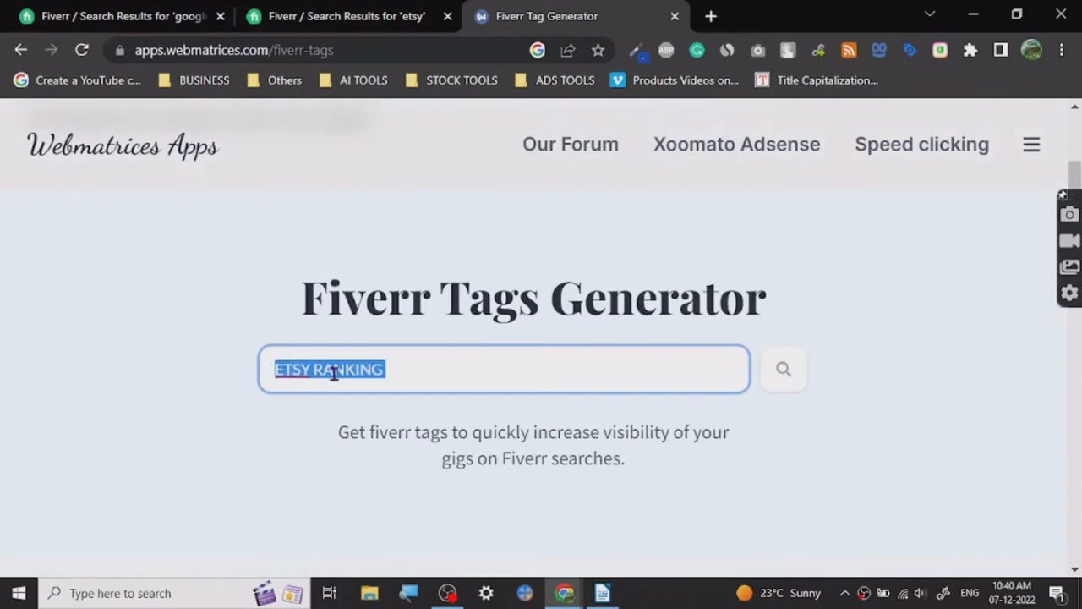
Search for 'etsy' instead and scroll through its tag suggestions.
{"action": "type", "text": "e"}
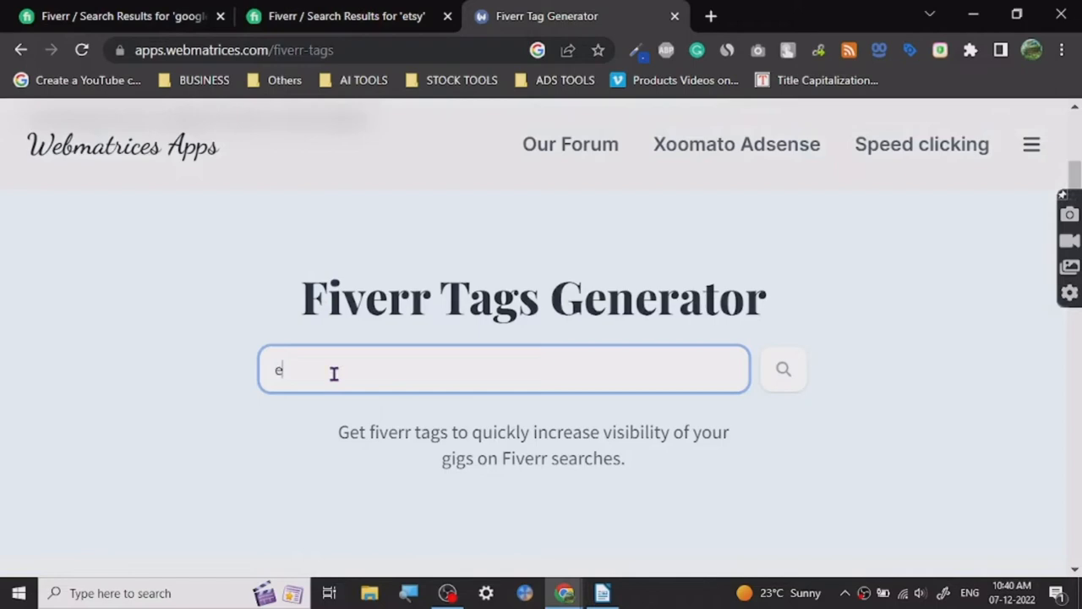
{"action": "type", "text": "tsy"}
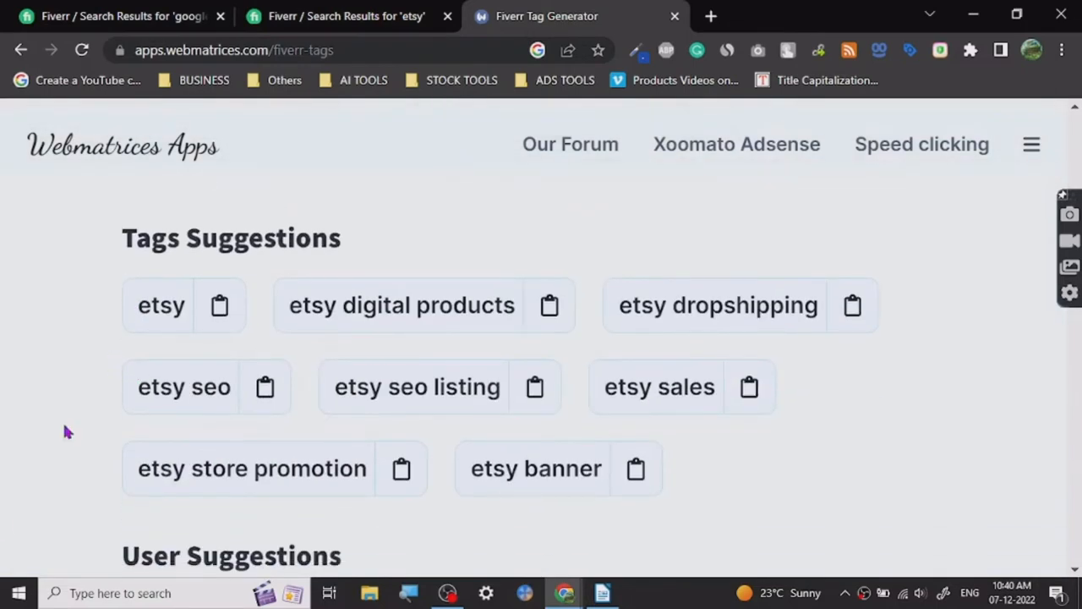
{"action": "scroll", "scroll_direction": "down", "scroll_amount": 3}
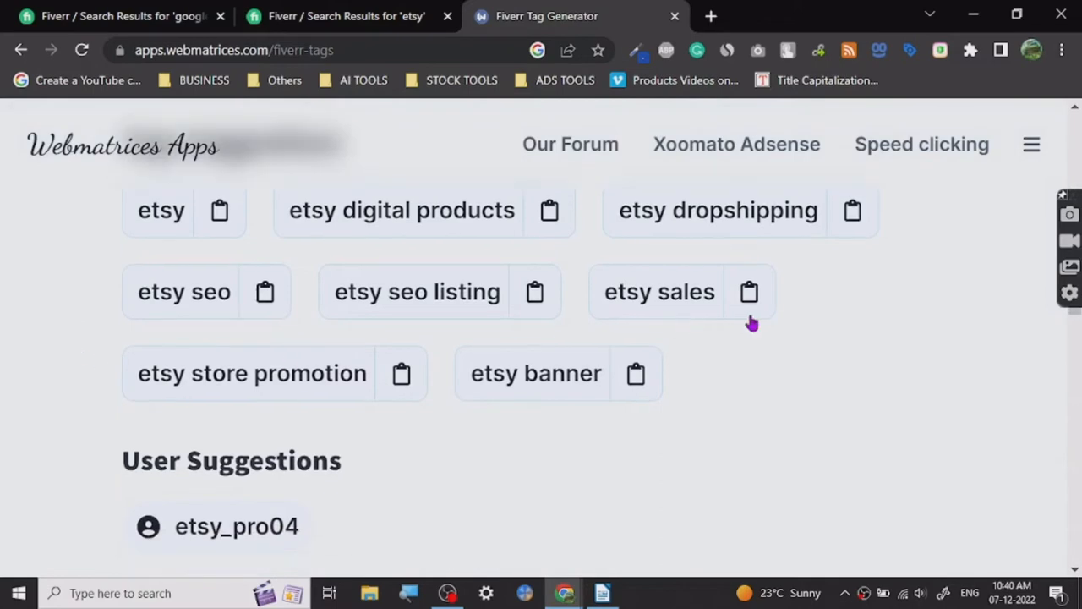
{"action": "mouse_move", "coordinate": [7, 491]}
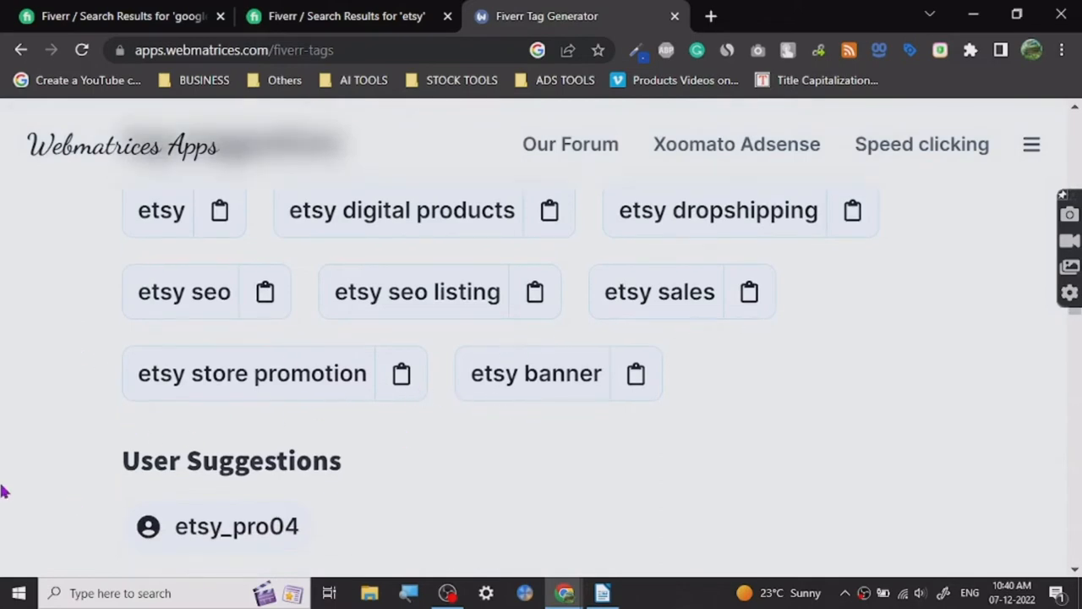
{"action": "scroll", "scroll_direction": "down", "scroll_amount": 3}
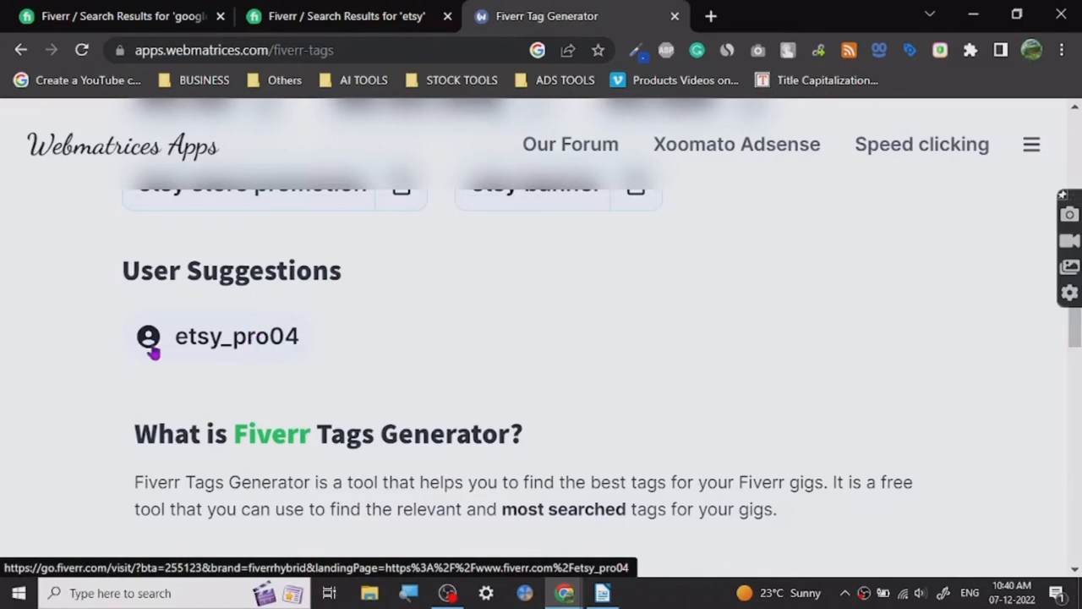
{"action": "scroll", "scroll_direction": "up", "scroll_amount": 3}
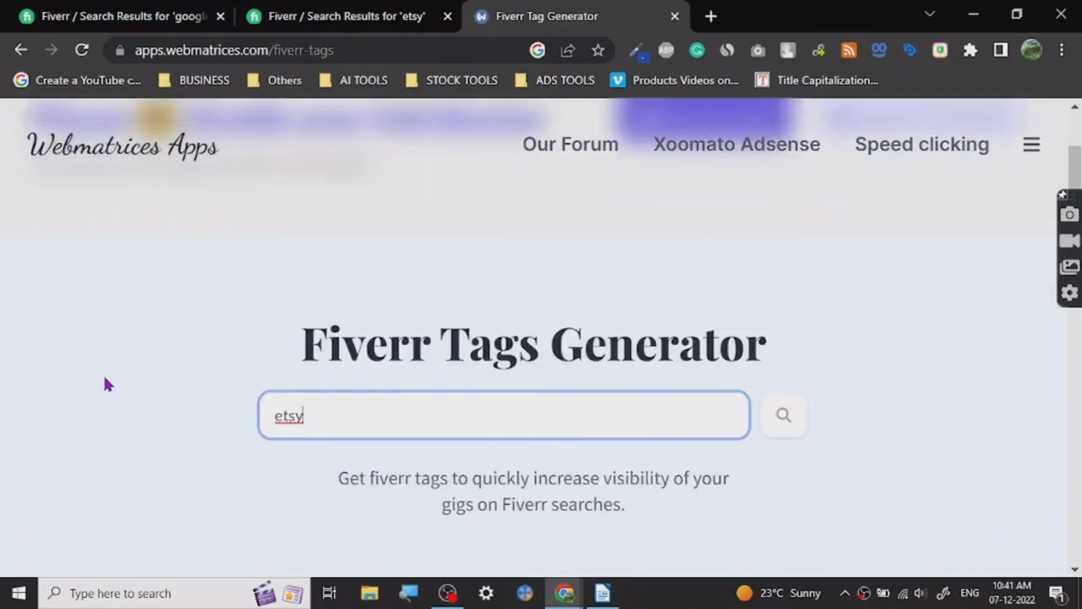
{"action": "scroll", "scroll_direction": "down", "scroll_amount": 3}
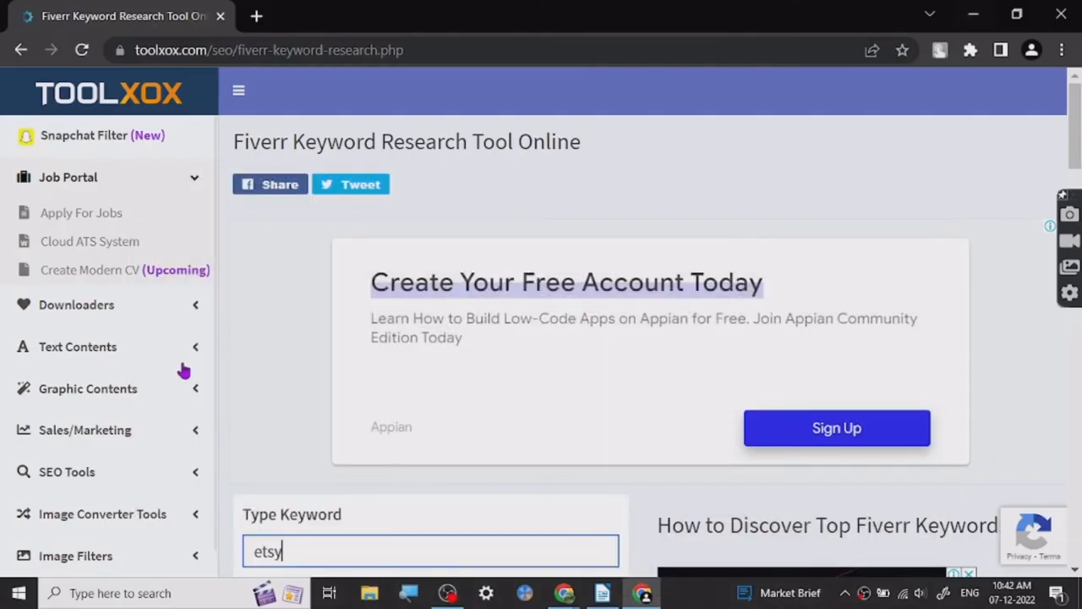
Scroll down the Toolxox Fiverr Keyword Research Tool with 'etsy' entered as keyword.
{"action": "scroll", "scroll_direction": "down", "scroll_amount": 3}
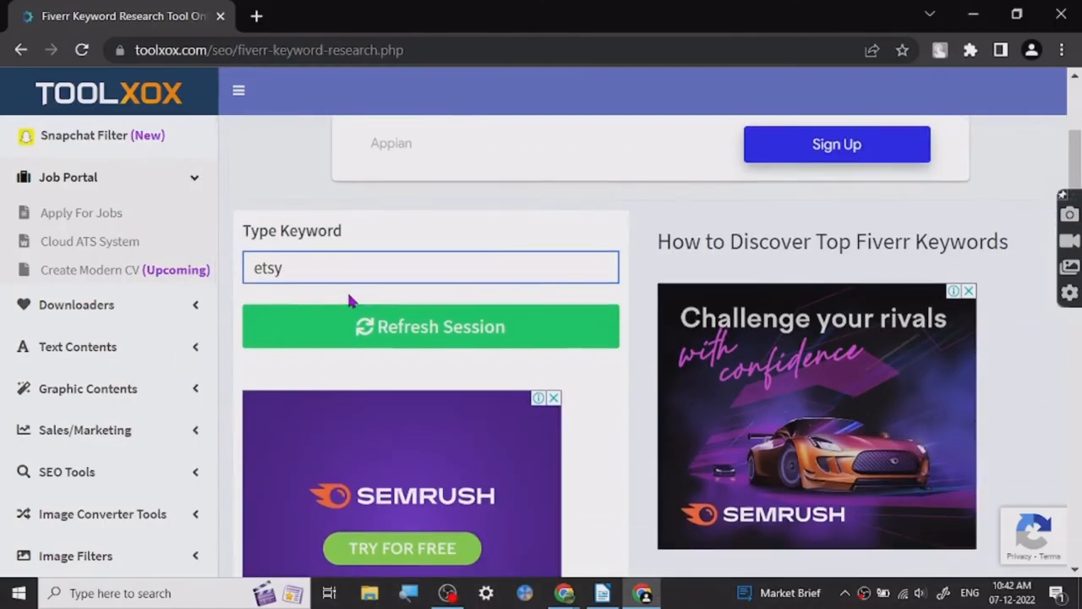
{"action": "scroll", "scroll_direction": "down", "scroll_amount": 3}
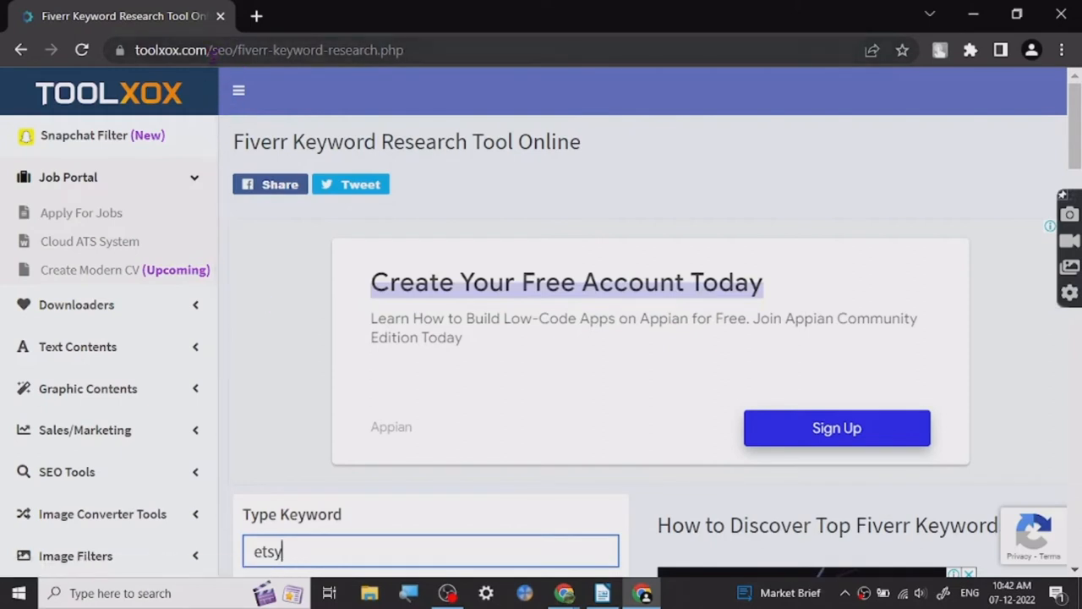
{"action": "mouse_move", "coordinate": [260, 274]}
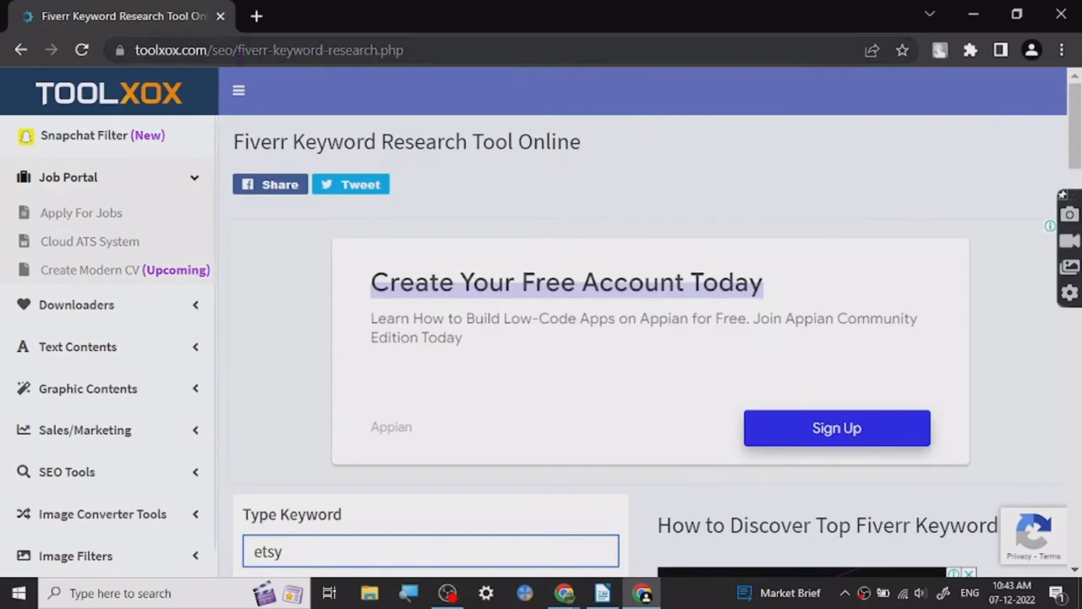
{"action": "scroll", "scroll_direction": "down", "scroll_amount": 3}
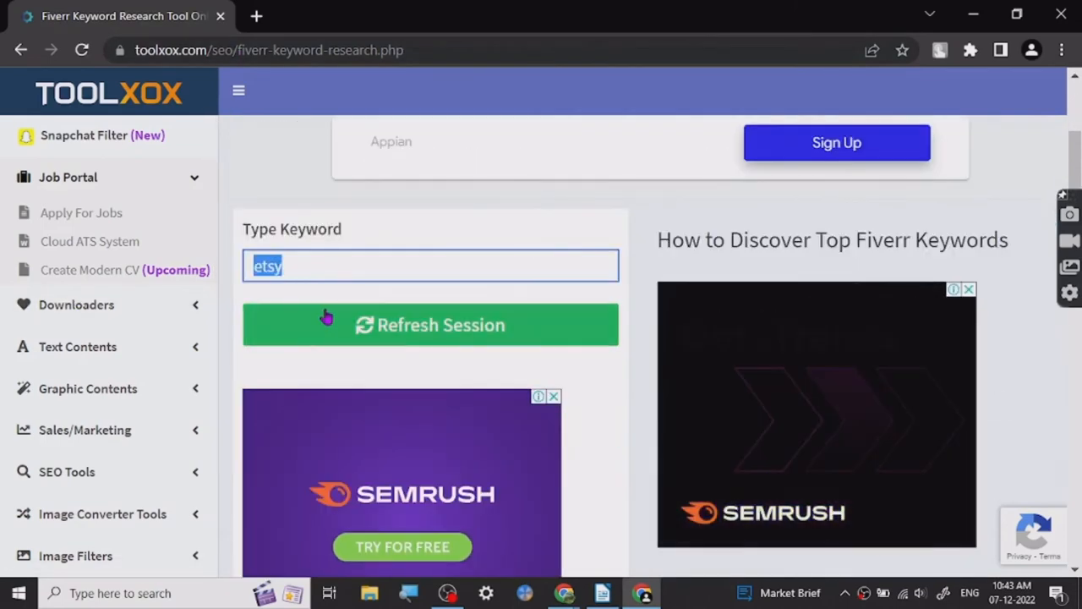
Analyze 'etsy' to list keyword search volumes, then begin entering 'gra' for graphic design.
{"action": "left_click", "coordinate": [430, 325]}
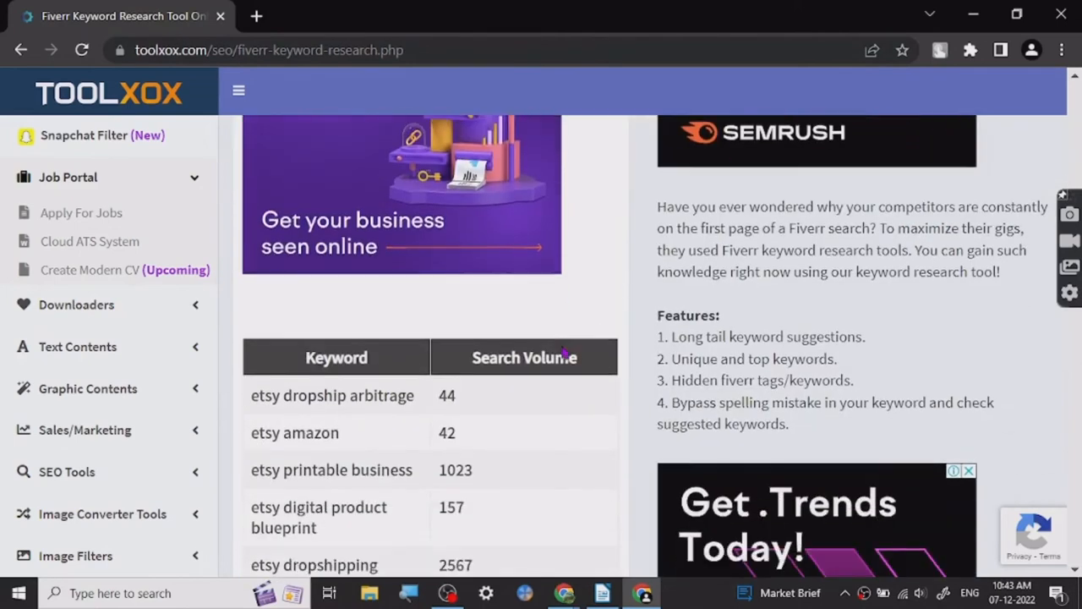
{"action": "scroll", "scroll_direction": "down", "scroll_amount": 3}
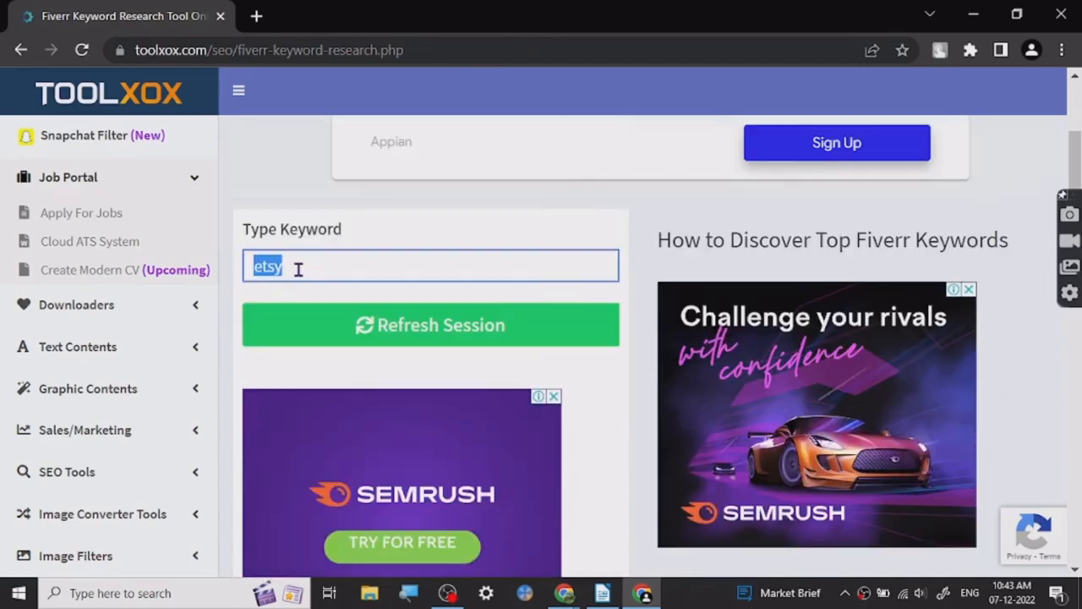
{"action": "type", "text": "gra"}
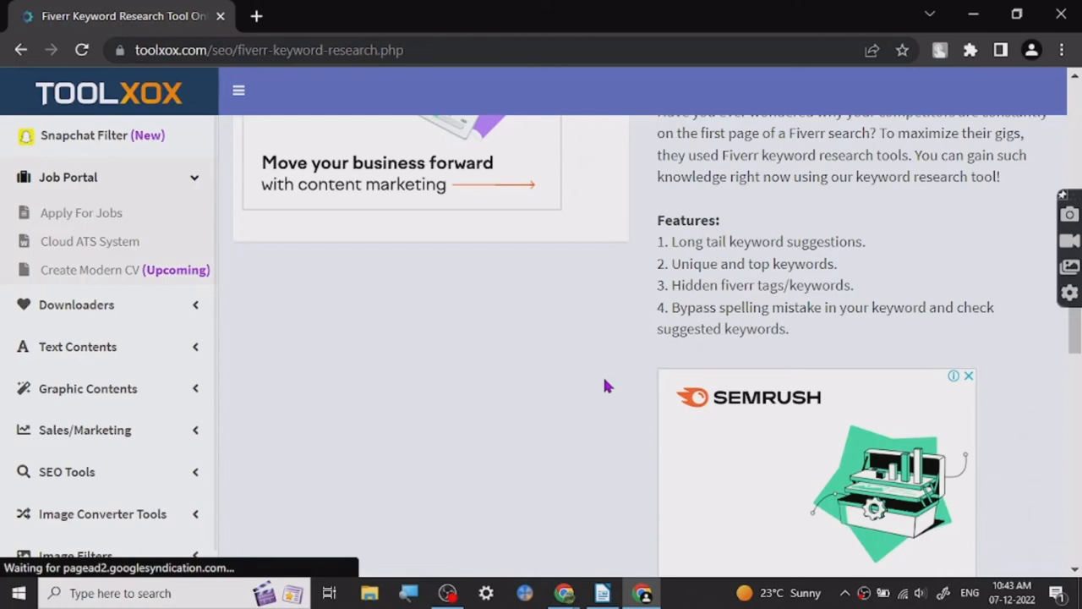
Refresh the session and analyze the keyword 'graphic design'.
{"action": "left_click", "coordinate": [430, 420]}
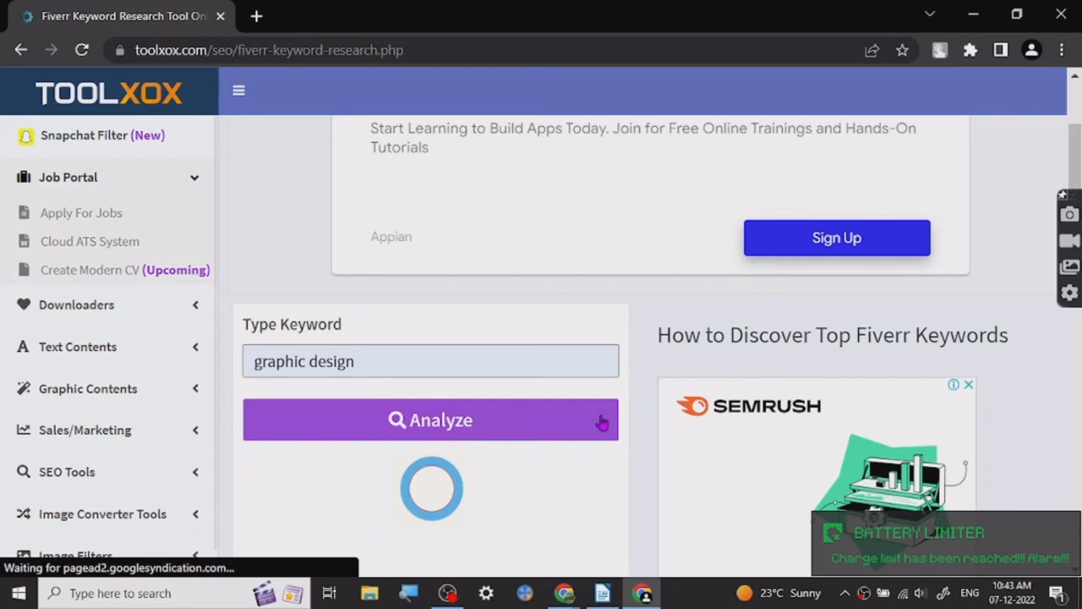
{"action": "left_click", "coordinate": [430, 420]}
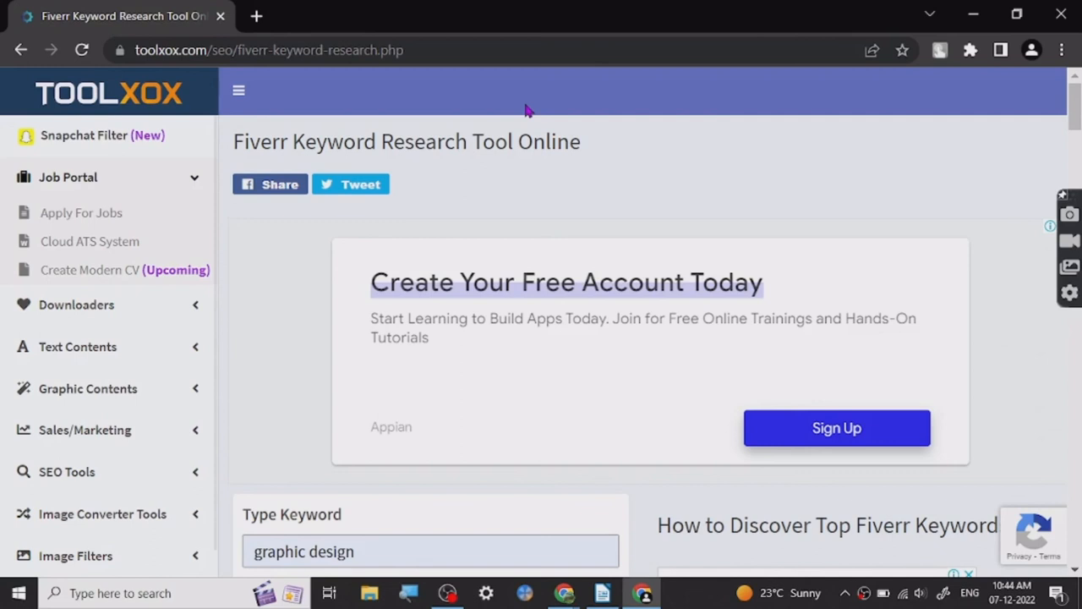
{"action": "scroll", "scroll_direction": "down", "scroll_amount": 3}
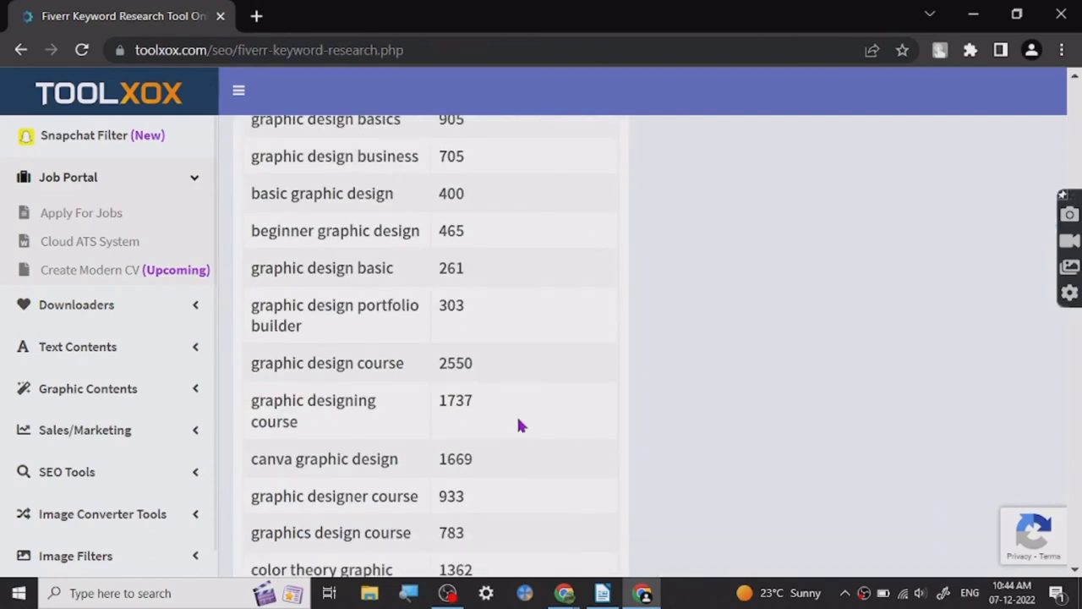
{"action": "scroll", "scroll_direction": "down", "scroll_amount": 3}
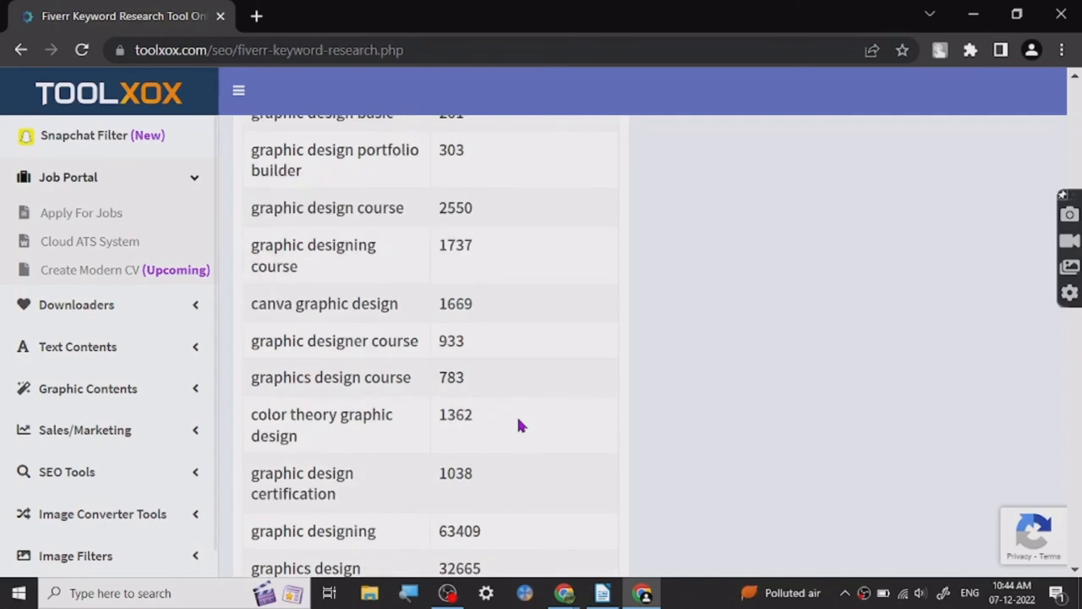
{"action": "scroll", "scroll_direction": "down", "scroll_amount": 3}
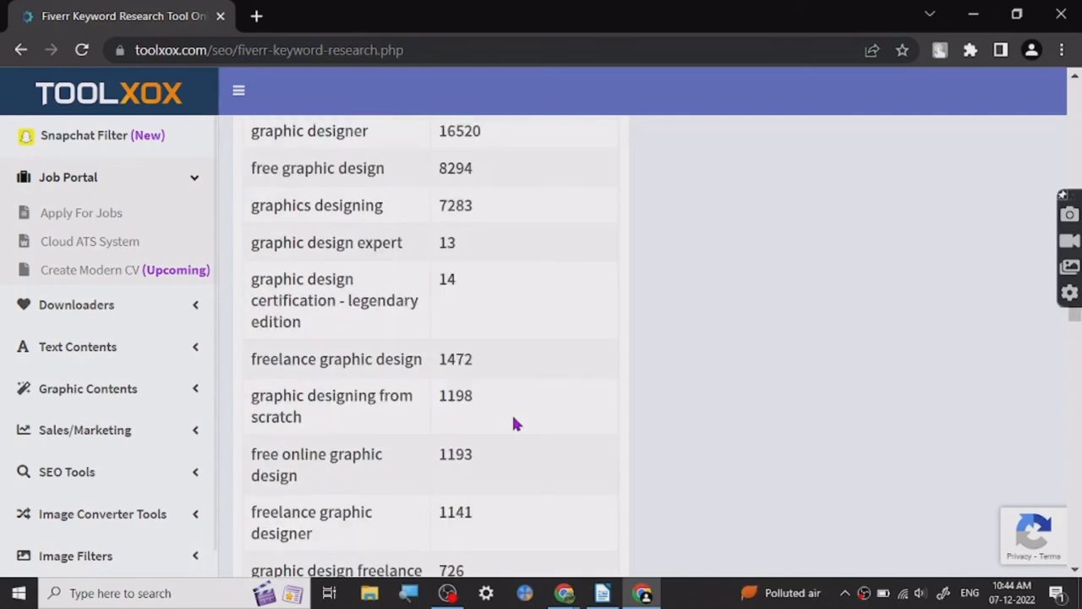
{"action": "scroll", "scroll_direction": "down", "scroll_amount": 3}
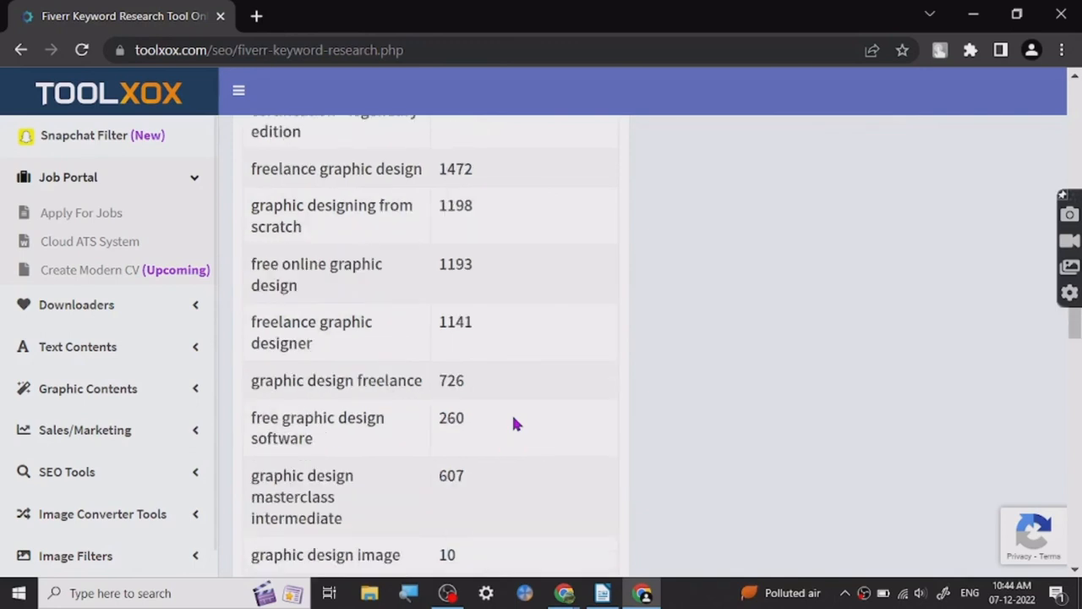
{"action": "scroll", "scroll_direction": "down", "scroll_amount": 3}
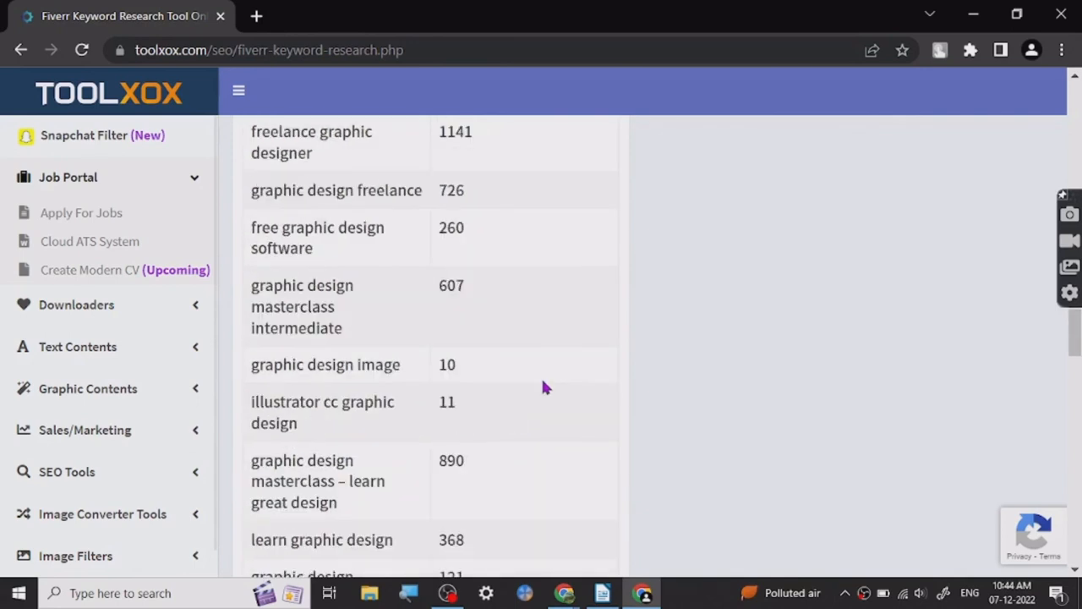
{"action": "scroll", "scroll_direction": "down", "scroll_amount": 3}
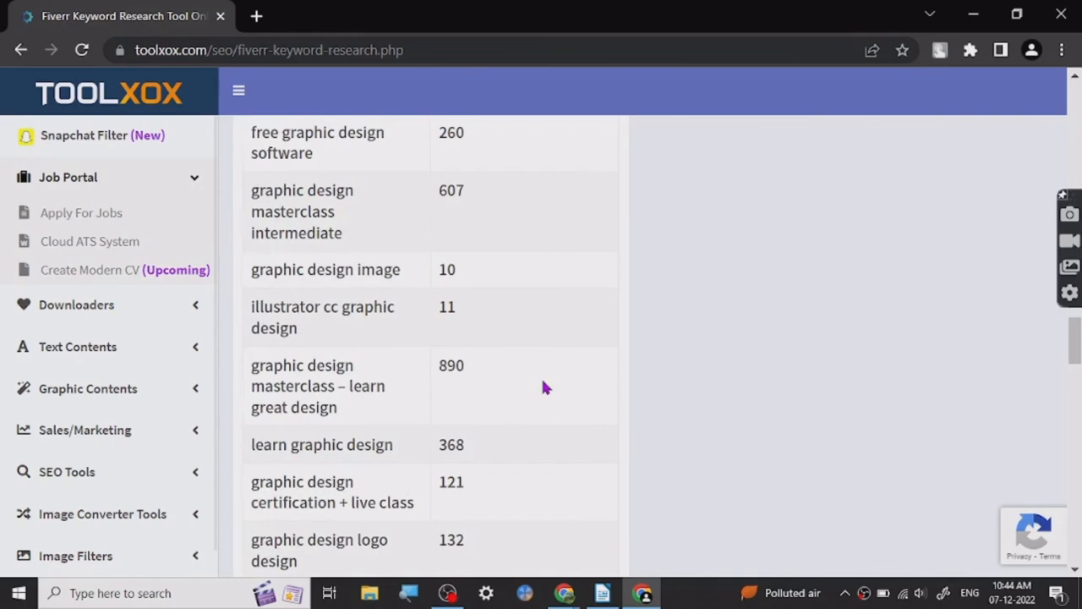
{"action": "scroll", "scroll_direction": "down", "scroll_amount": 3}
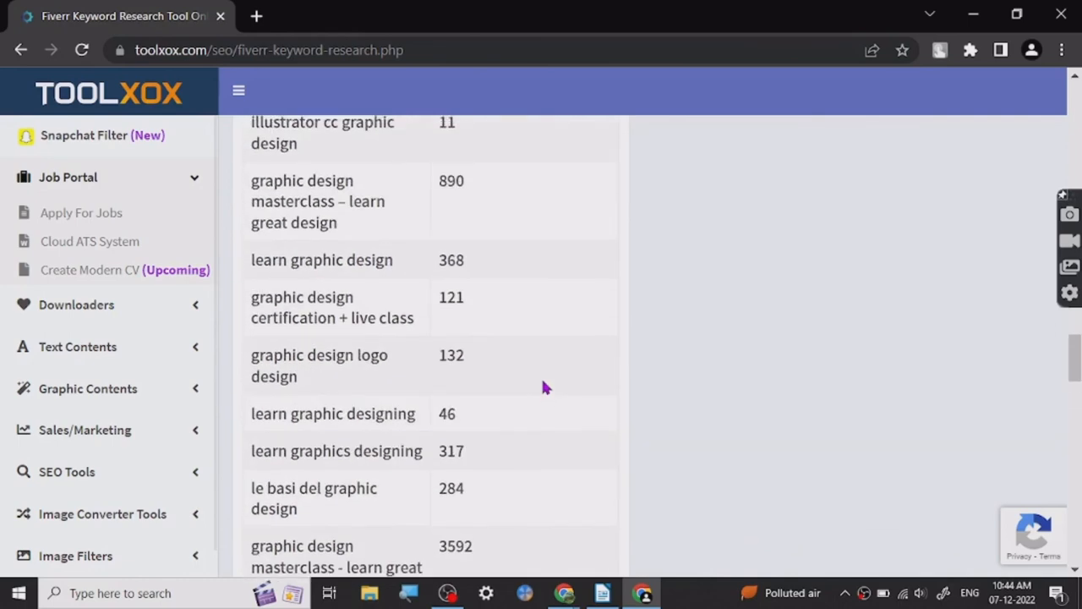